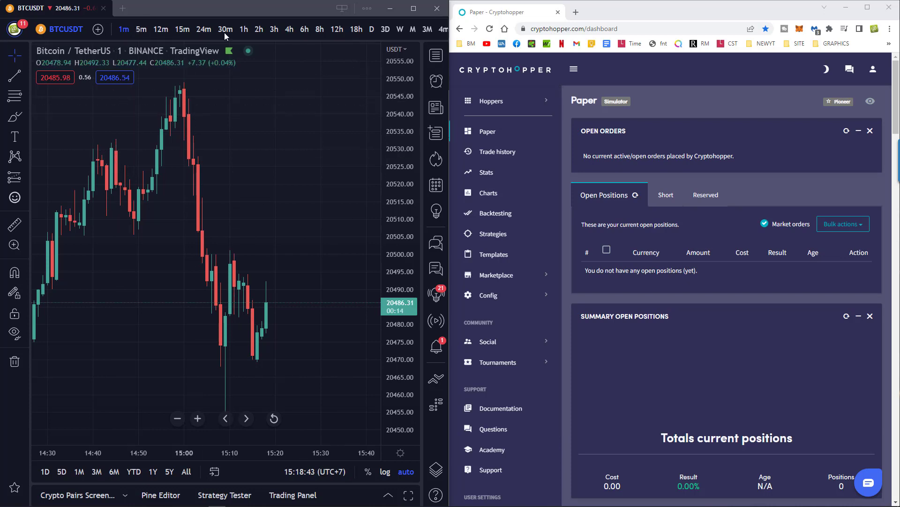
# Switch the Bitcoin/TetherUS chart from 1-minute to 15-minute candles
pyautogui.click(182, 29)
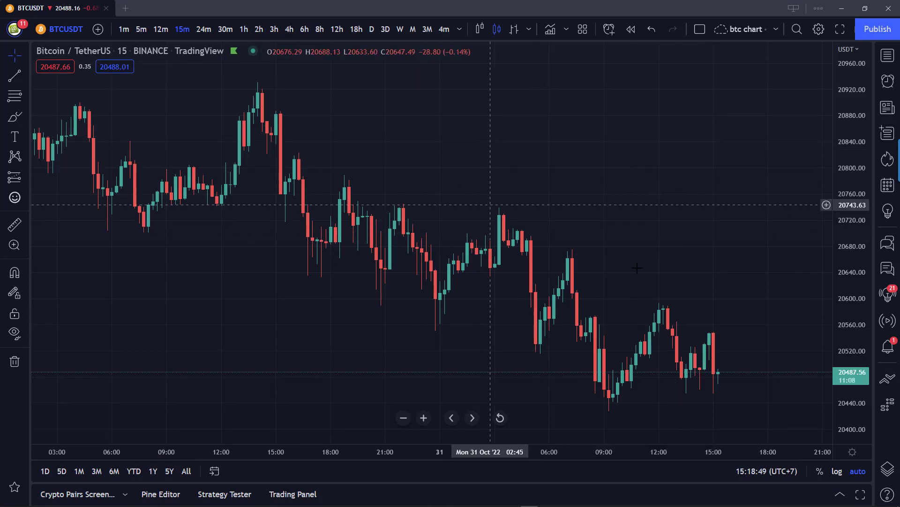
pyautogui.moveTo(507, 71)
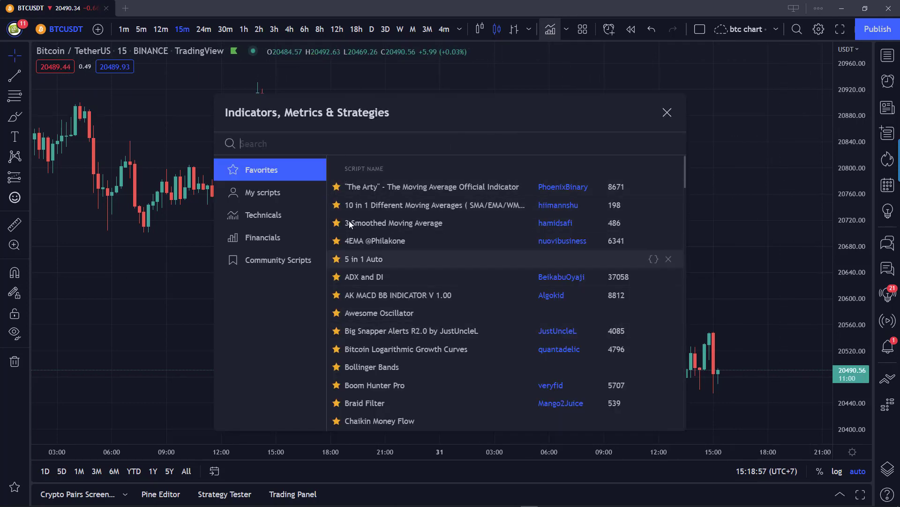
# Search 'psar' in Indicators and add Parabolic SAR with buy/sell signals from Favorites
pyautogui.write('psar')
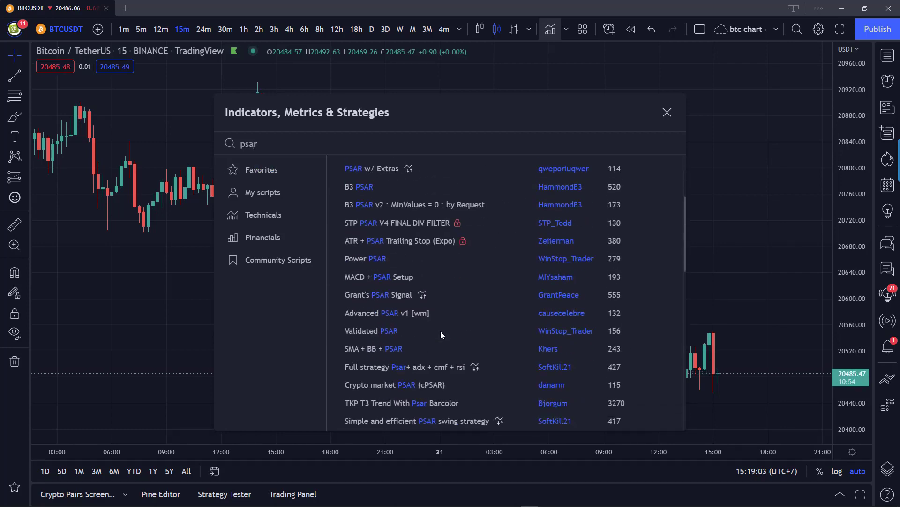
pyautogui.scroll(-3)
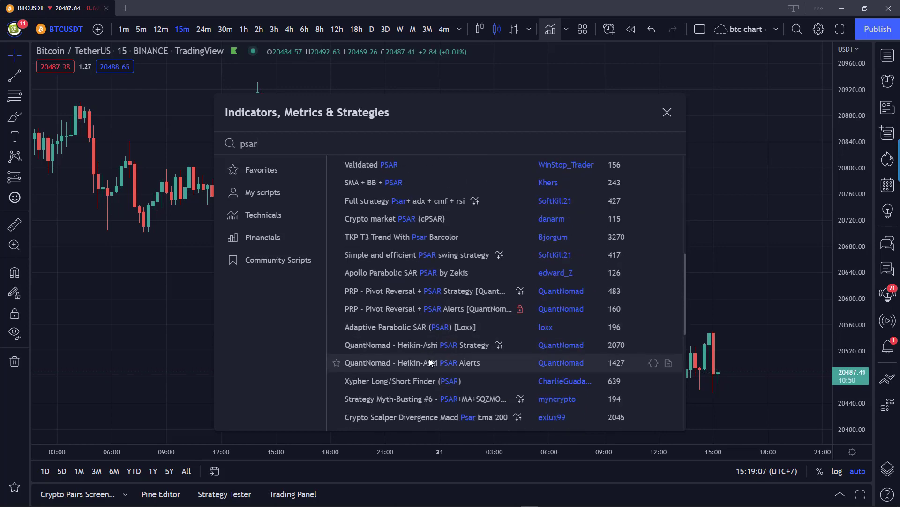
pyautogui.scroll(-3)
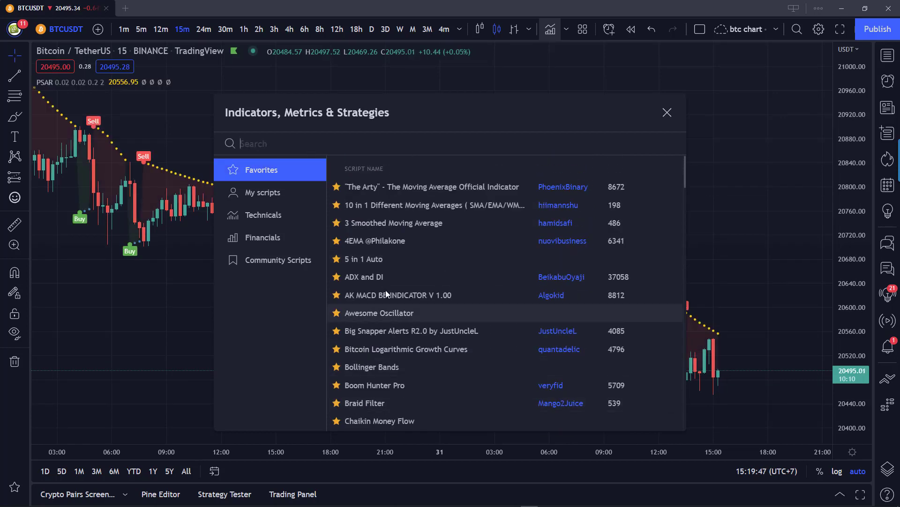
pyautogui.moveTo(435, 219)
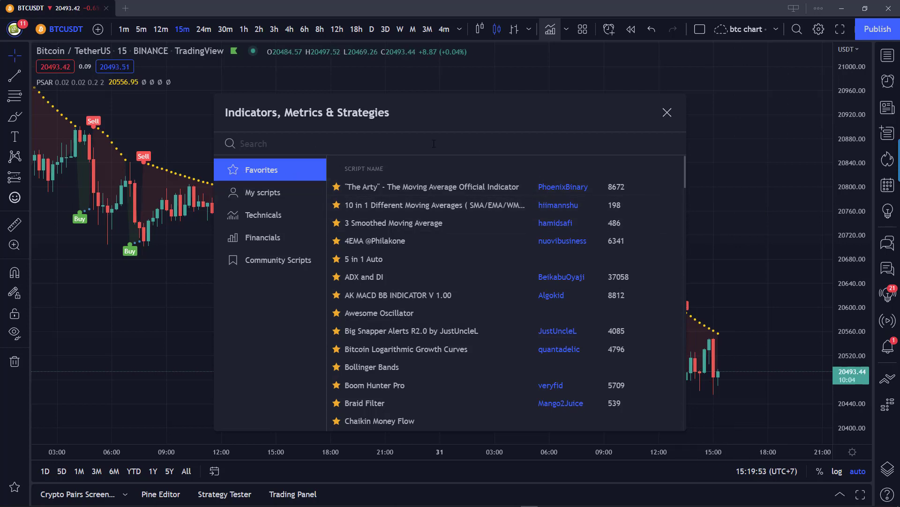
pyautogui.write('psar')
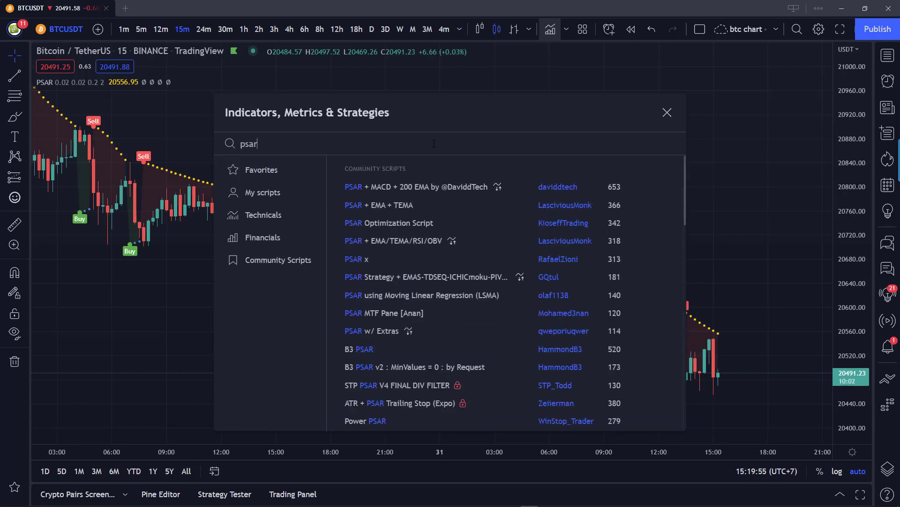
pyautogui.scroll(-3)
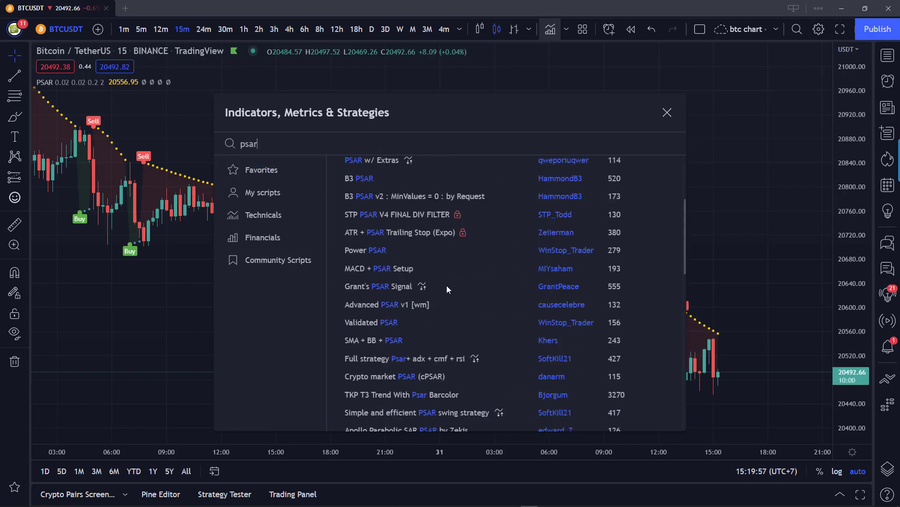
pyautogui.scroll(-3)
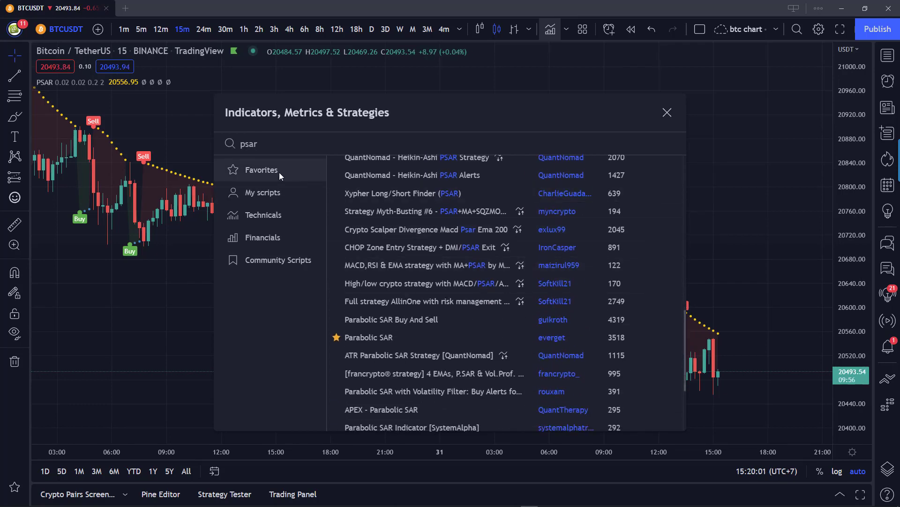
pyautogui.click(255, 169)
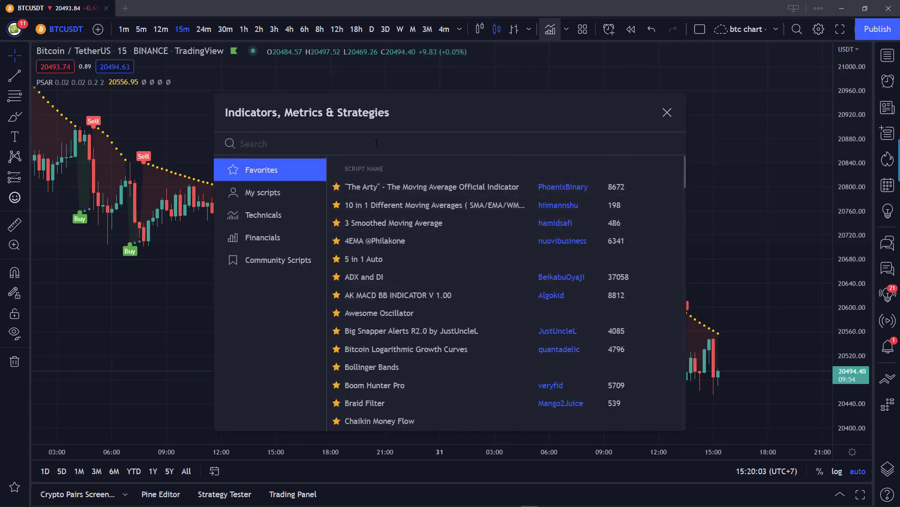
pyautogui.write('p')
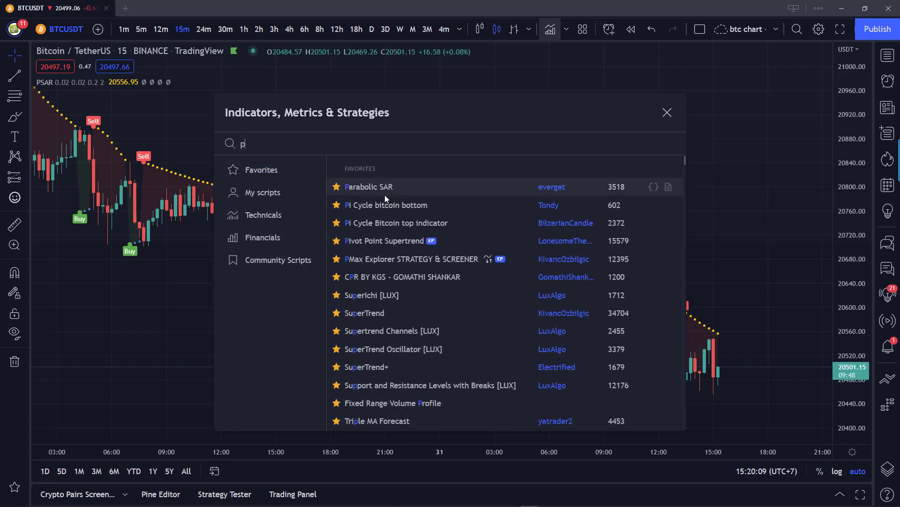
pyautogui.click(369, 187)
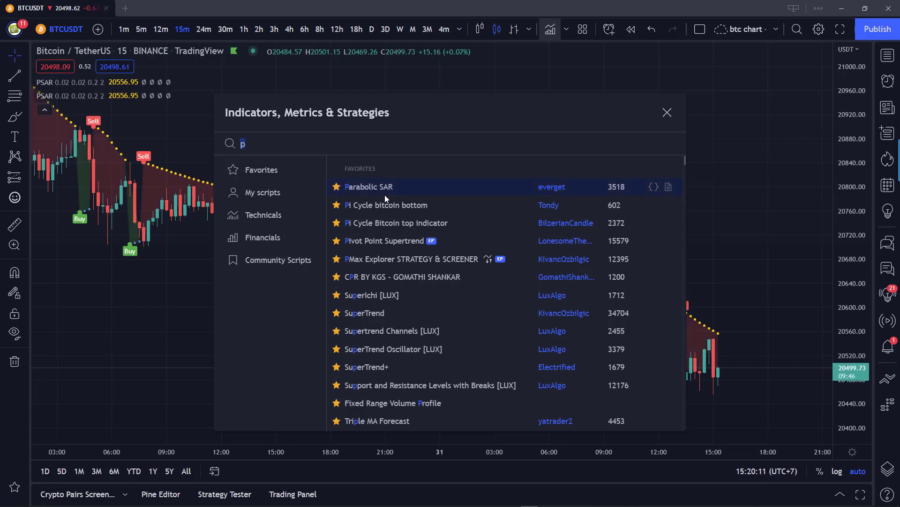
pyautogui.moveTo(517, 200)
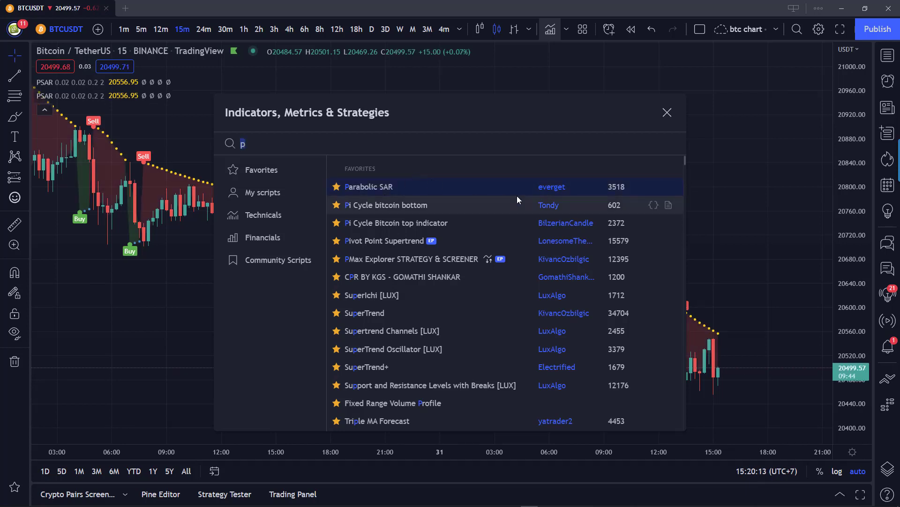
pyautogui.moveTo(517, 186)
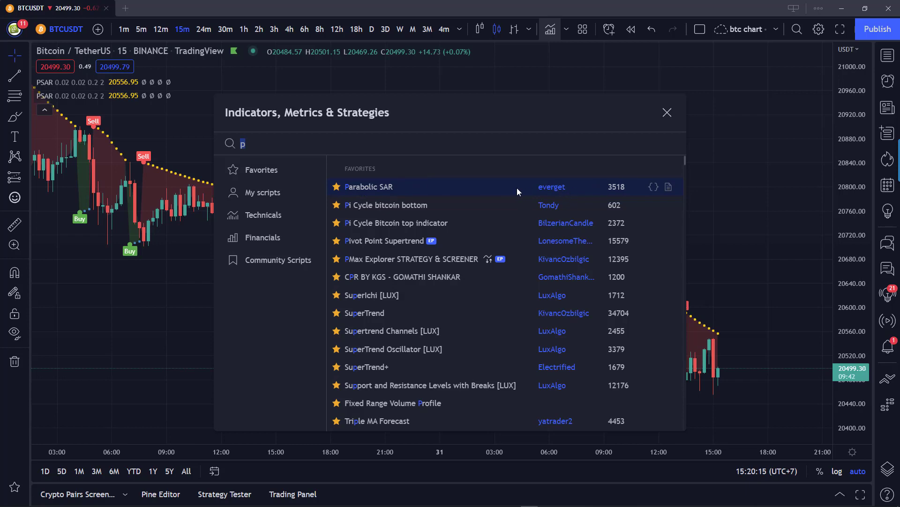
pyautogui.click(667, 112)
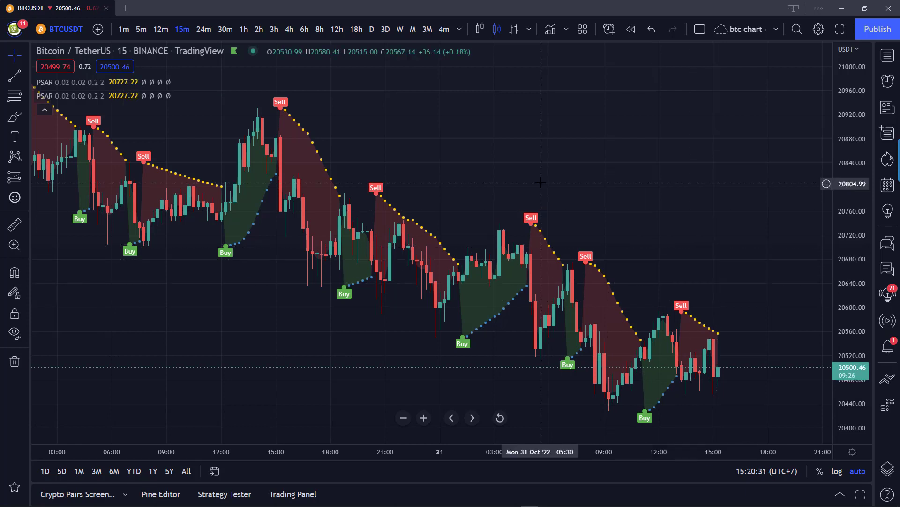
pyautogui.moveTo(731, 174)
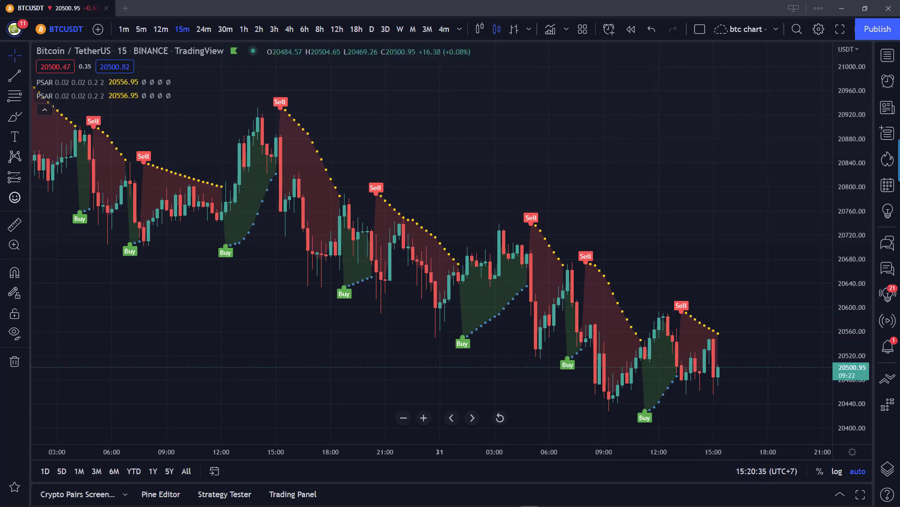
# Close the Indicators dialog and put the BTCUSDT chart on 5-minute candles
pyautogui.click(886, 56)
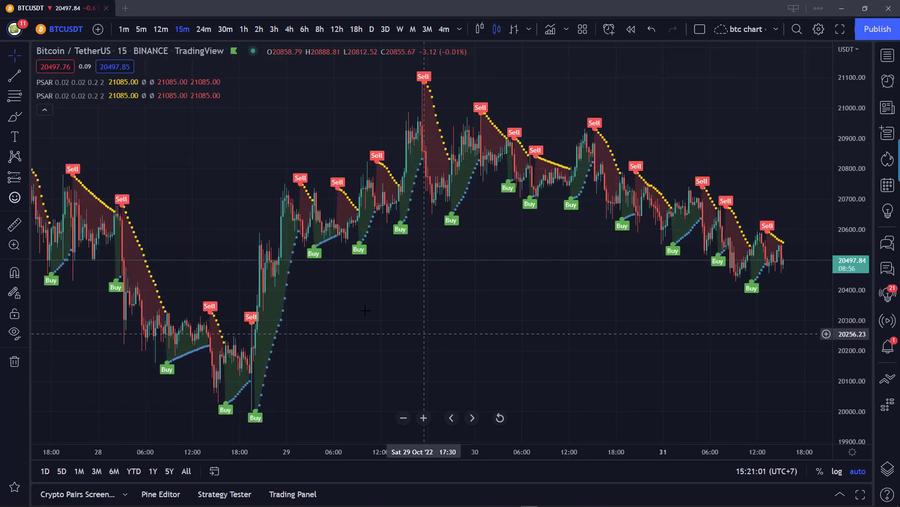
pyautogui.moveTo(123, 157)
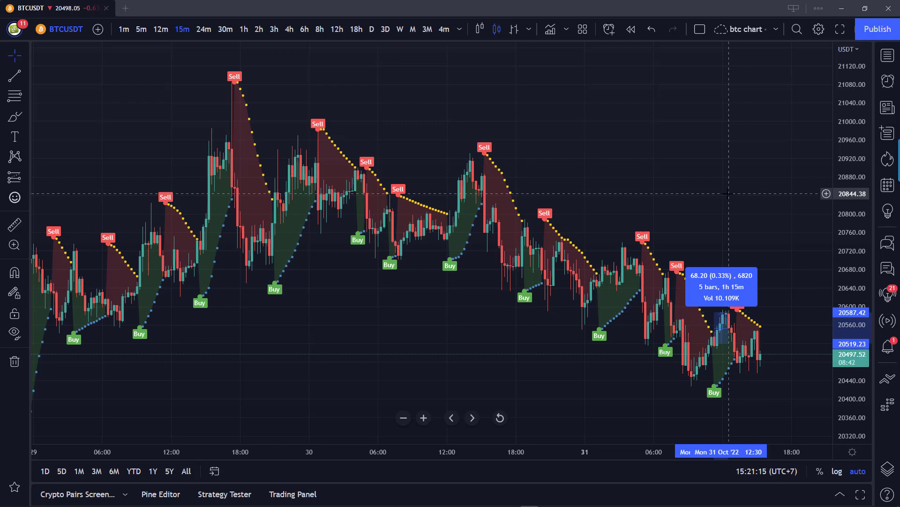
pyautogui.click(141, 29)
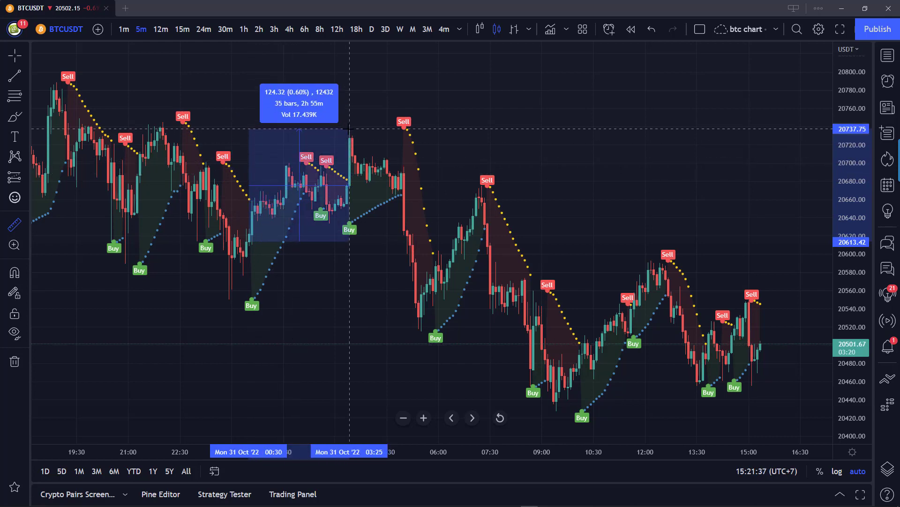
# On hourly candles, measure the 5.47% rise over 21 bars and scroll to recent bars
pyautogui.click(243, 29)
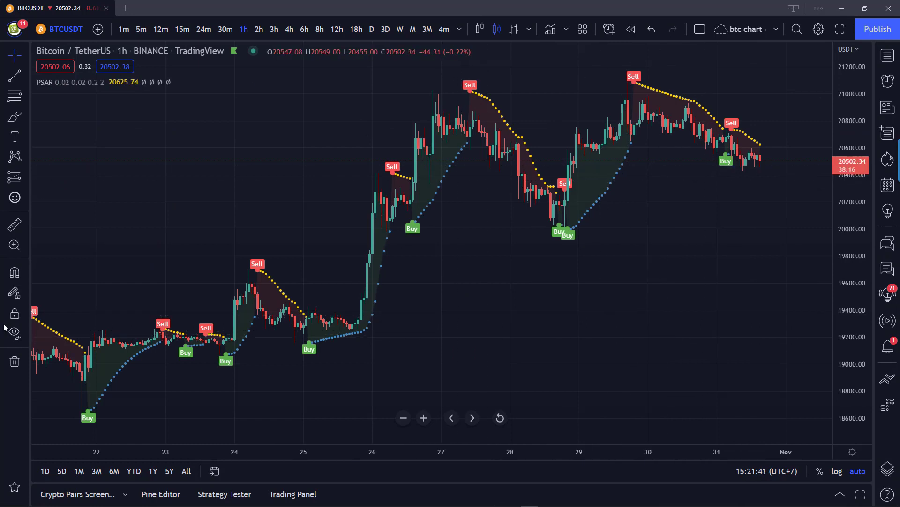
pyautogui.click(13, 225)
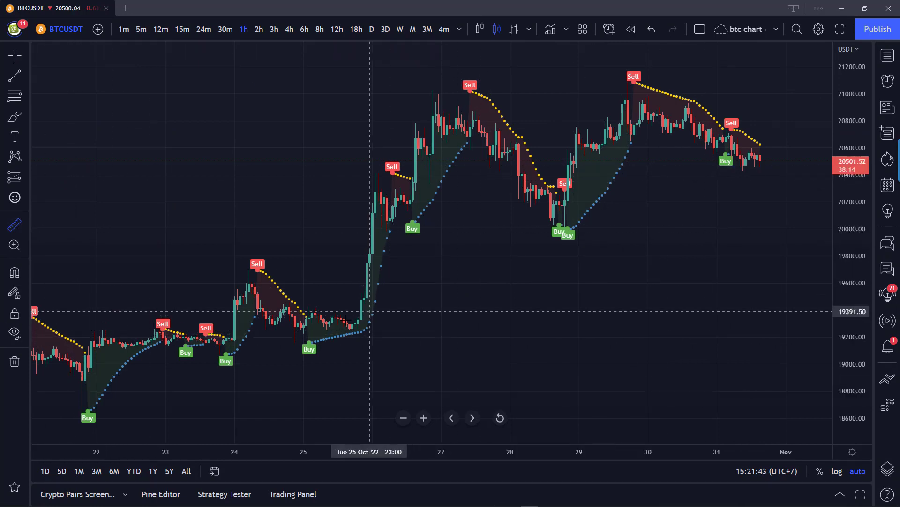
pyautogui.moveTo(307, 325)
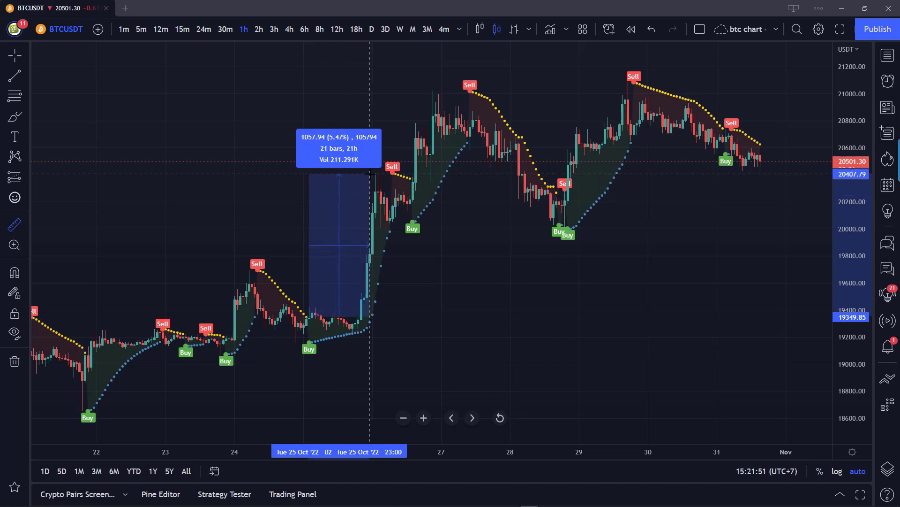
pyautogui.moveTo(366, 245); pyautogui.dragTo(376, 246)
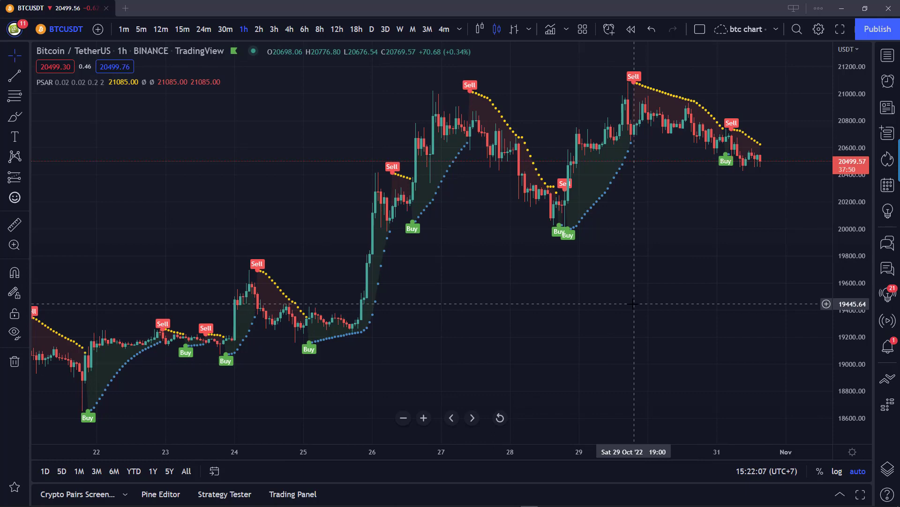
pyautogui.moveTo(387, 339)
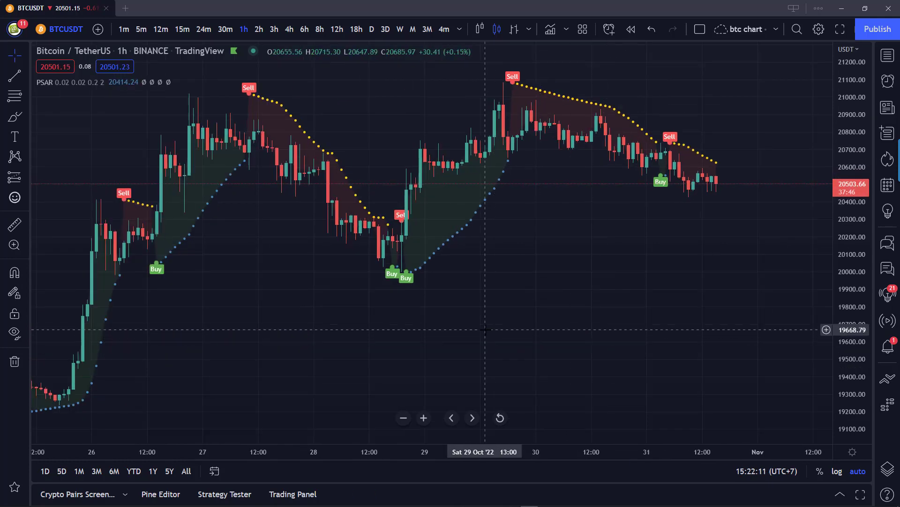
pyautogui.hscroll(3)
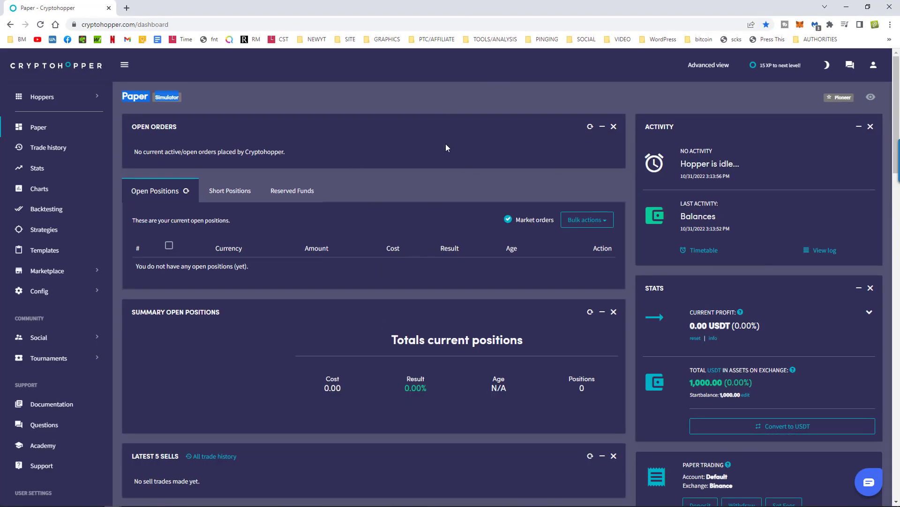
pyautogui.moveTo(406, 171)
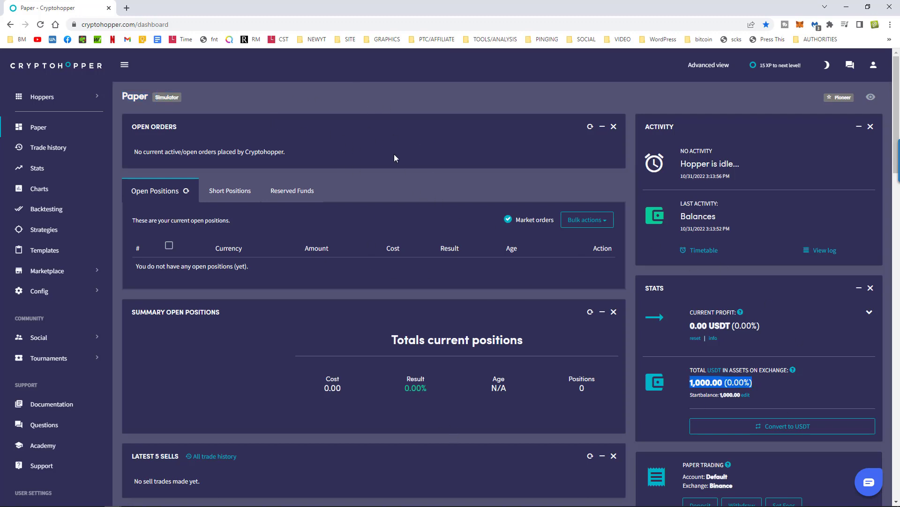
pyautogui.moveTo(410, 320)
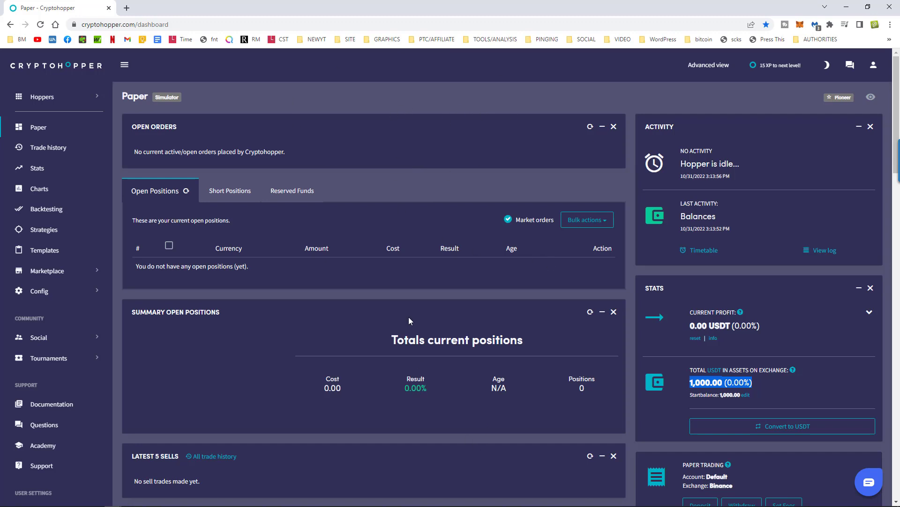
pyautogui.moveTo(373, 92)
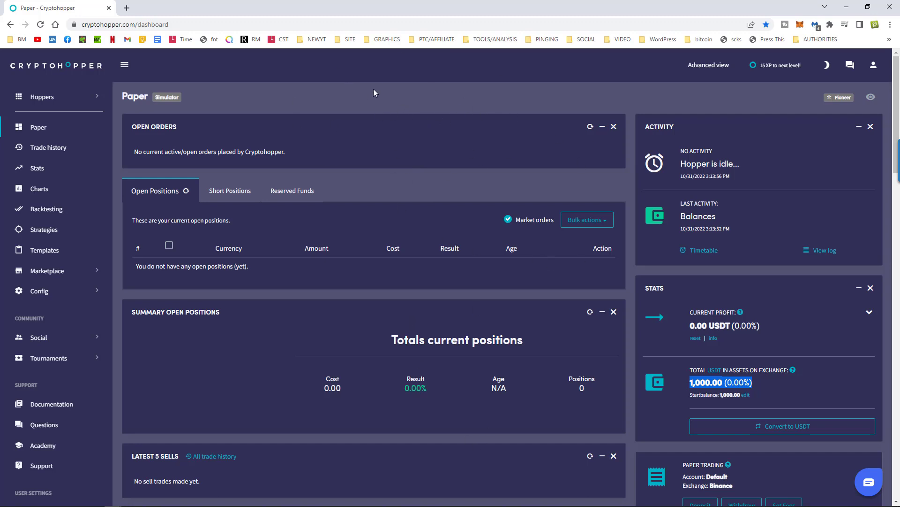
pyautogui.moveTo(351, 131)
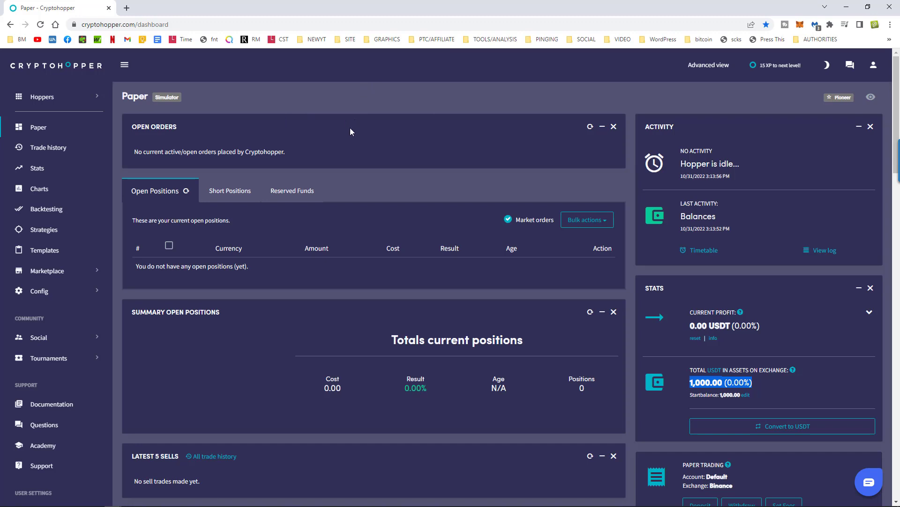
pyautogui.moveTo(367, 135)
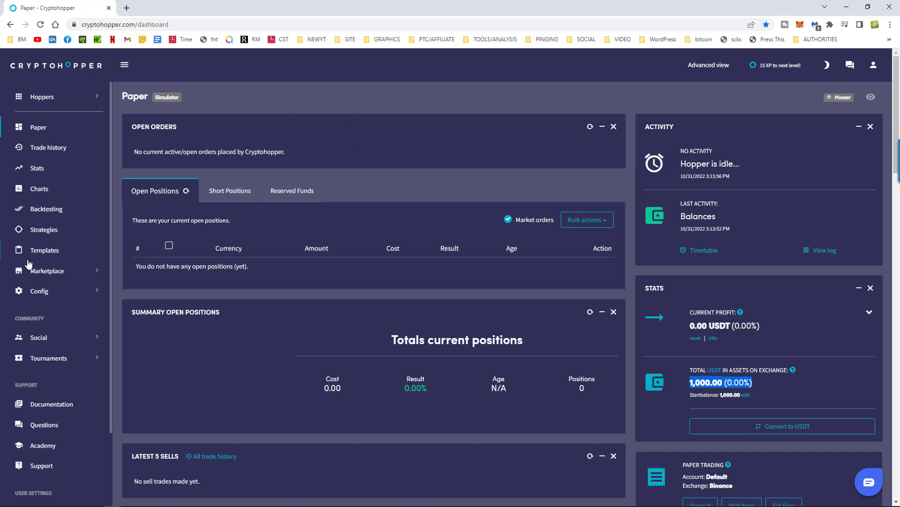
pyautogui.moveTo(47, 280)
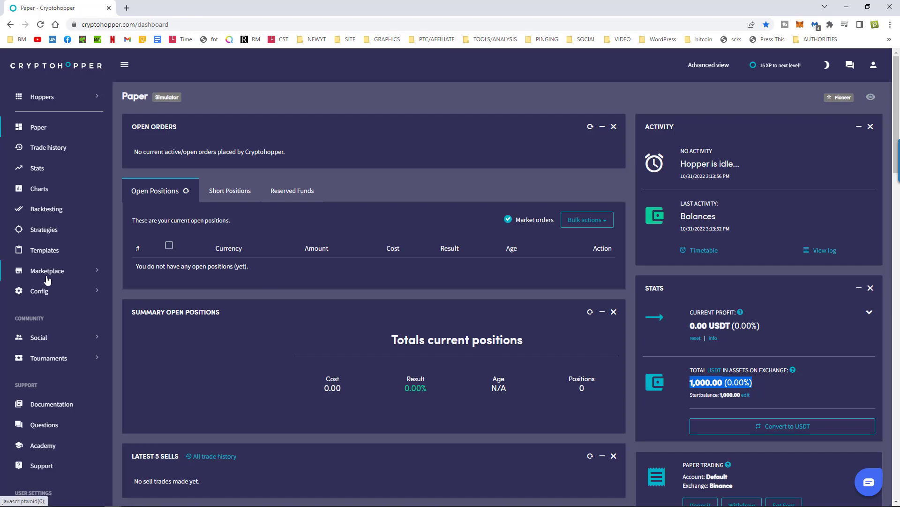
pyautogui.moveTo(688, 21)
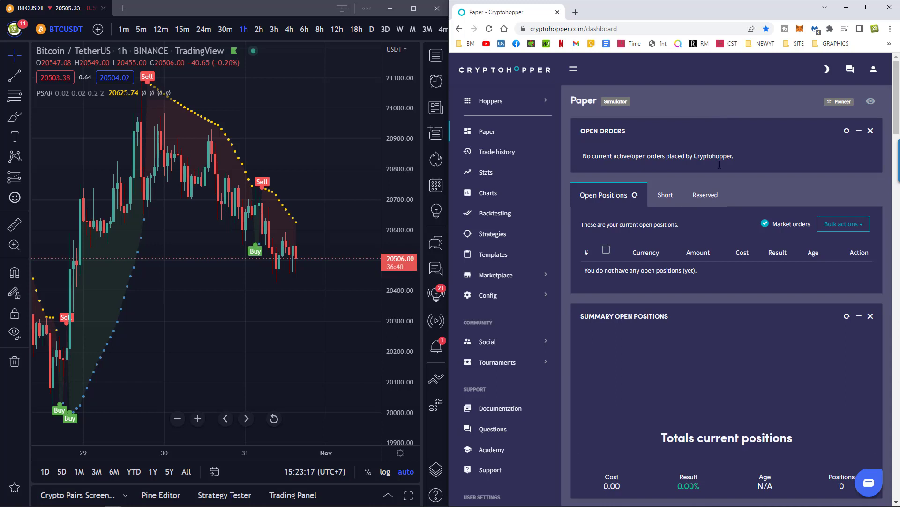
pyautogui.moveTo(712, 387)
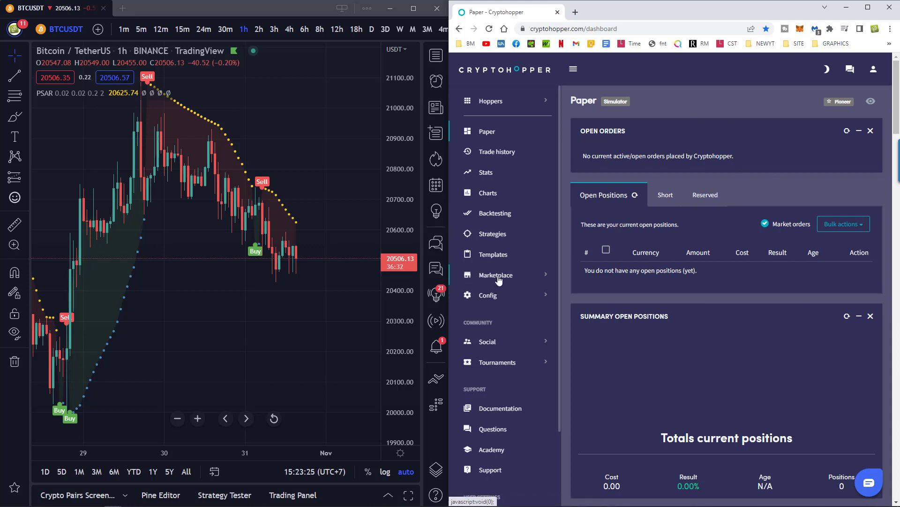
# Expand Marketplace, open Apps, and scroll down to the TradingView app tile
pyautogui.click(496, 274)
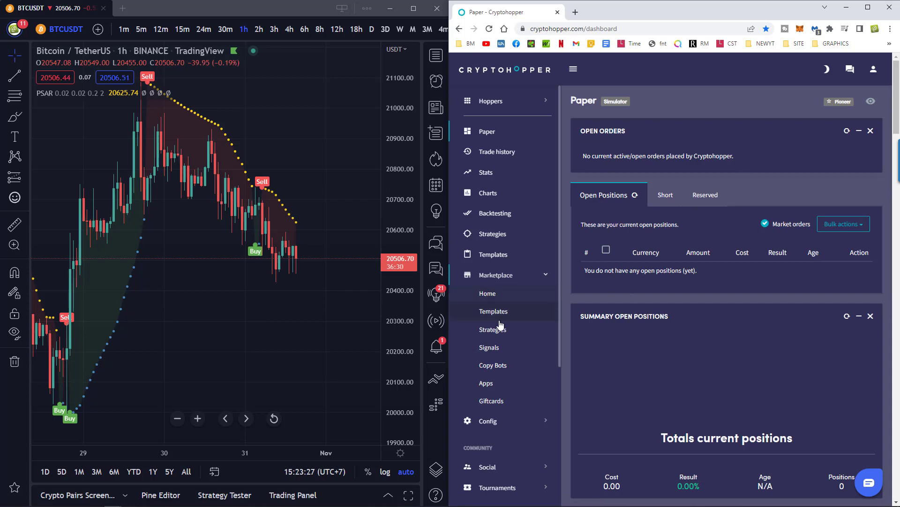
pyautogui.click(487, 383)
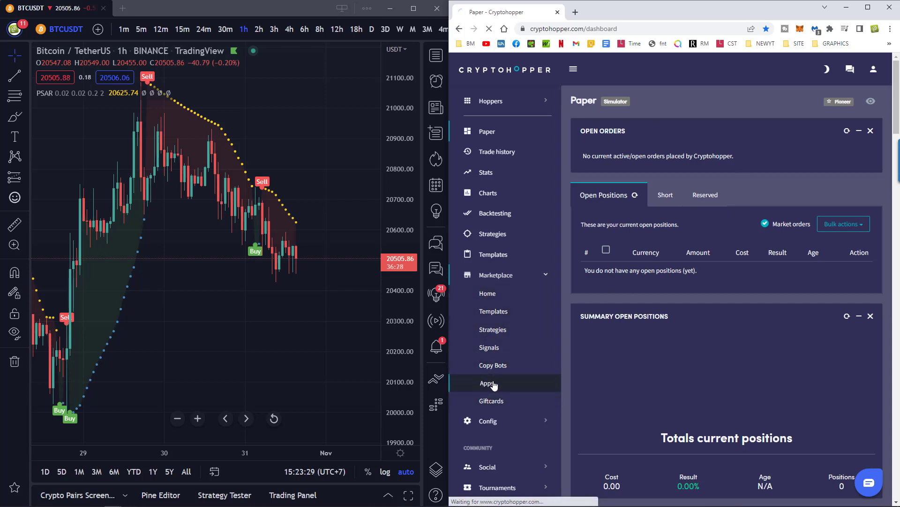
pyautogui.click(486, 384)
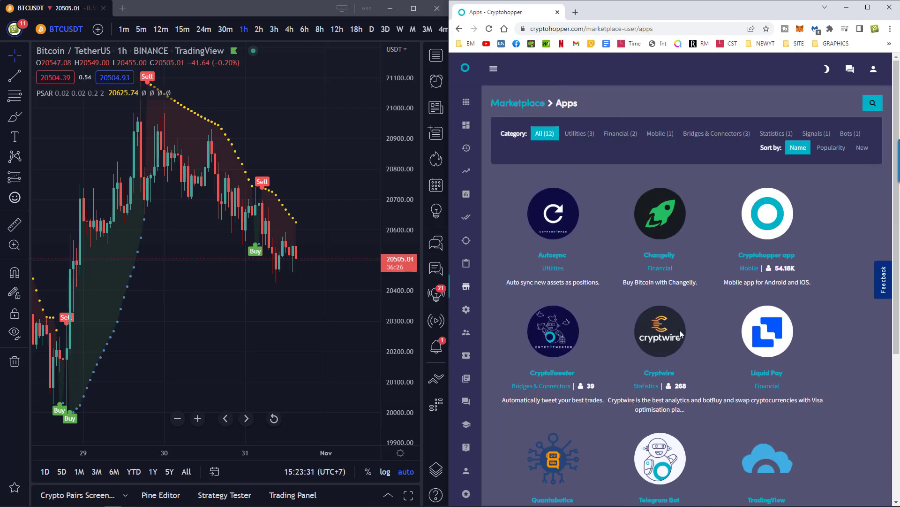
pyautogui.scroll(-3)
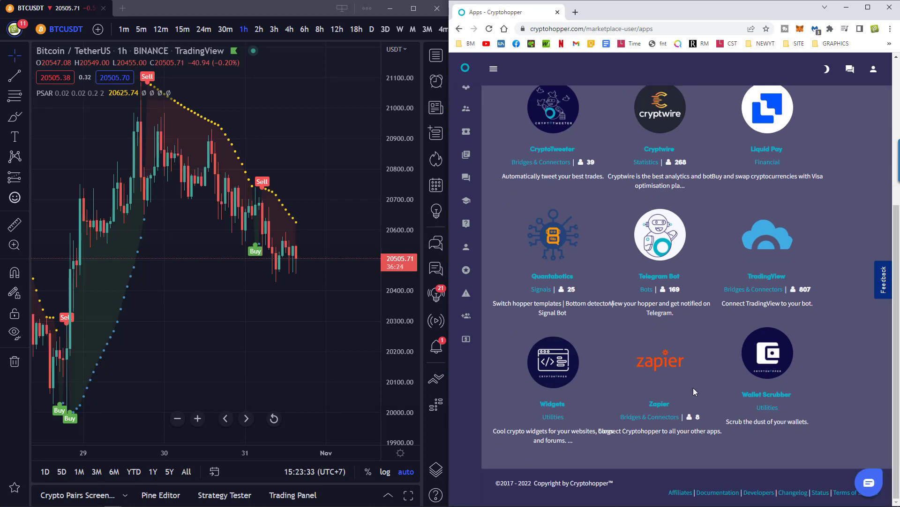
pyautogui.moveTo(767, 235)
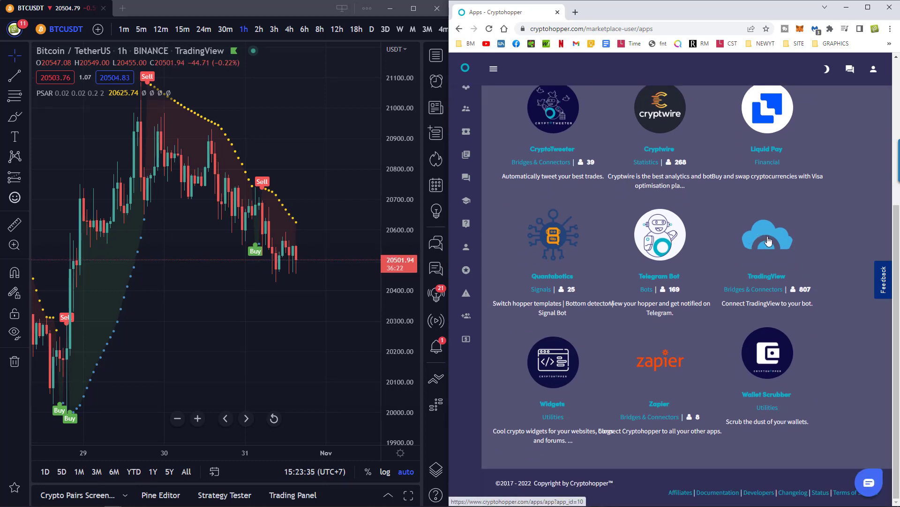
# Open the TradingView app page and scroll to the webhook URL and example alert
pyautogui.click(766, 234)
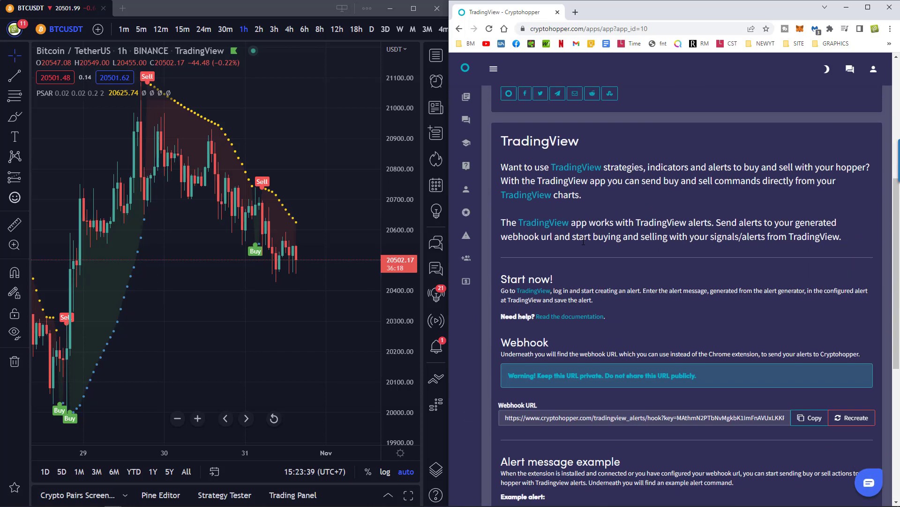
pyautogui.scroll(-3)
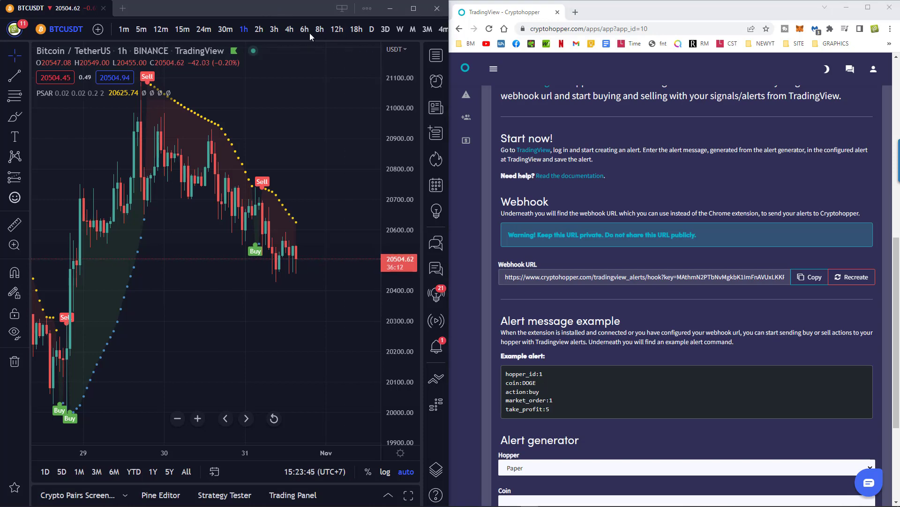
# Check the Alerts panel and its log menu, then return to the Green list watchlist
pyautogui.click(436, 56)
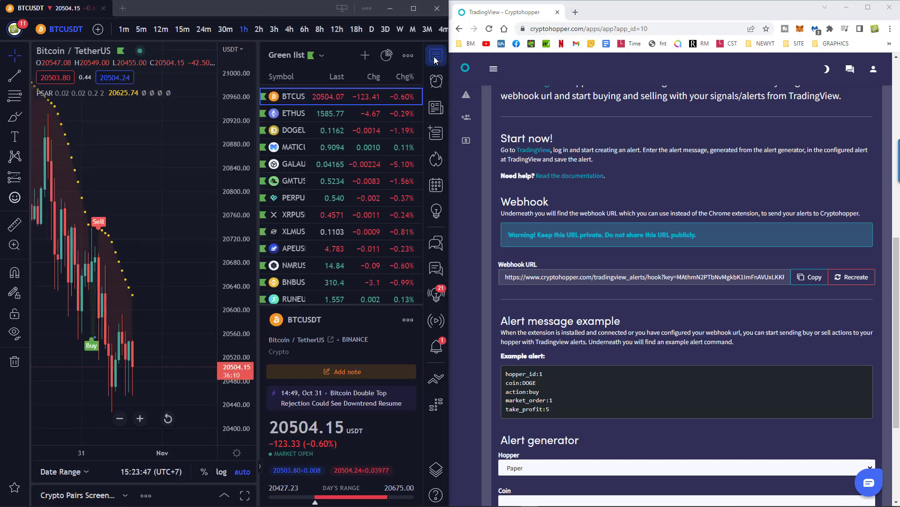
pyautogui.click(436, 81)
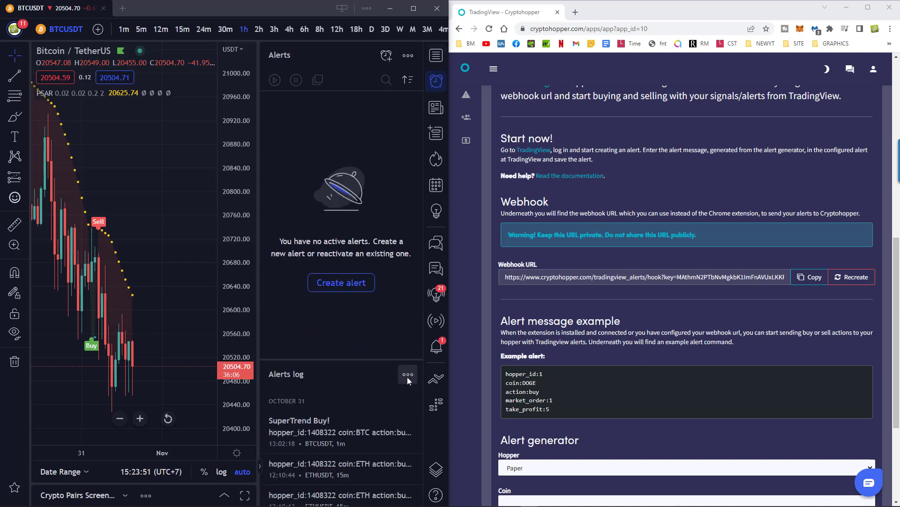
pyautogui.click(407, 373)
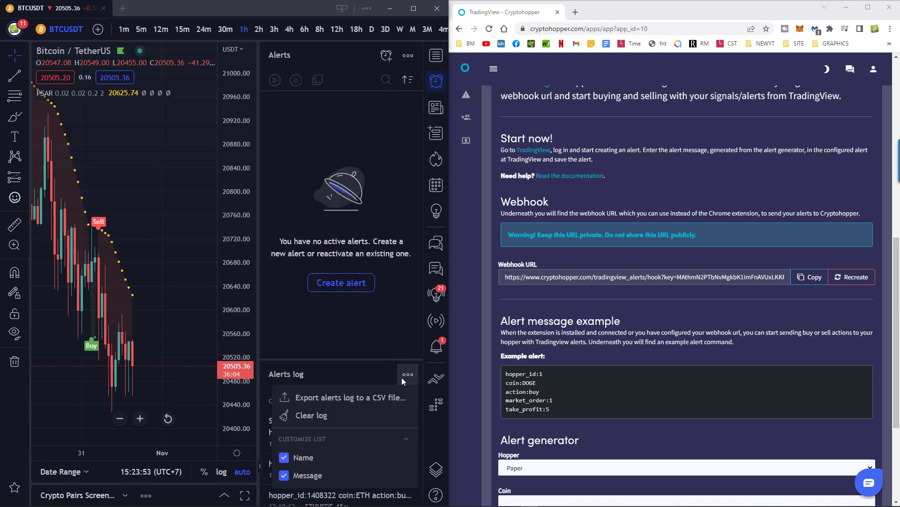
pyautogui.click(310, 415)
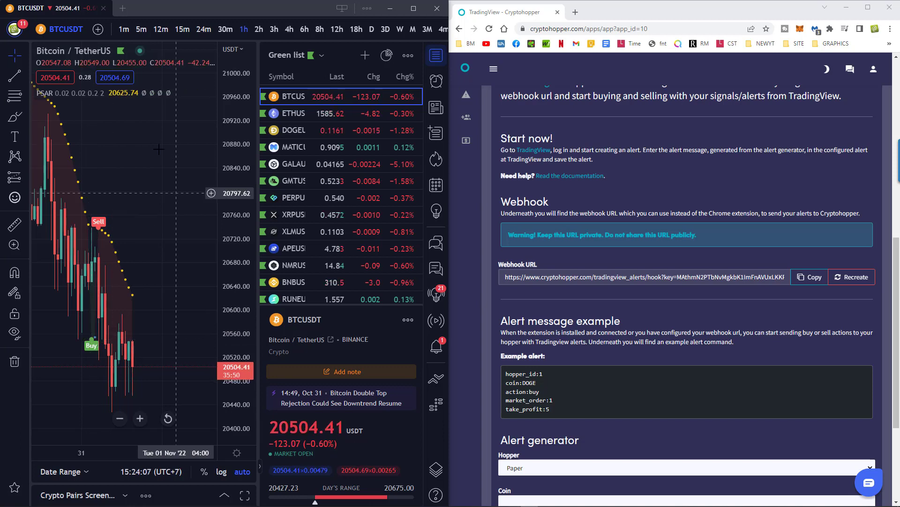
# Switch to 1-minute candles and browse the ETHUSDT, DOGEUSDT, MATICUSDT, GALAUSDT and GMTUSDT charts
pyautogui.click(243, 30)
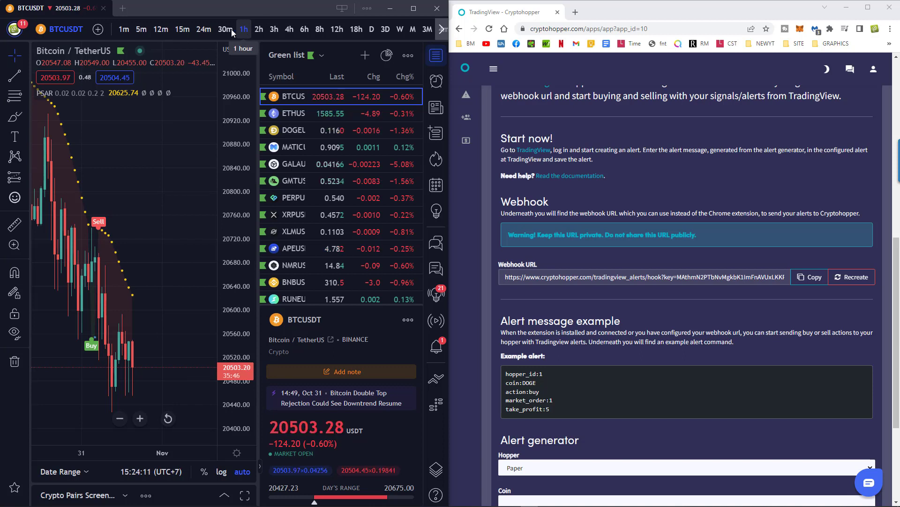
pyautogui.click(123, 29)
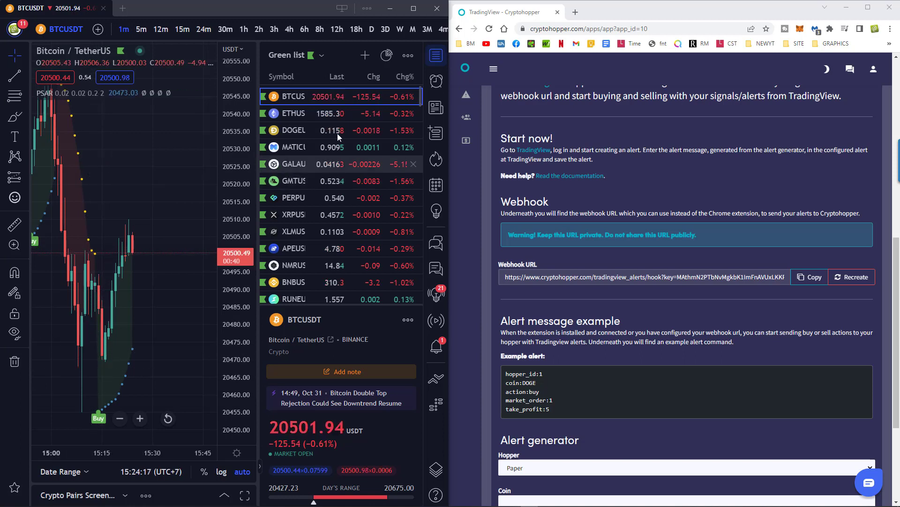
pyautogui.click(294, 113)
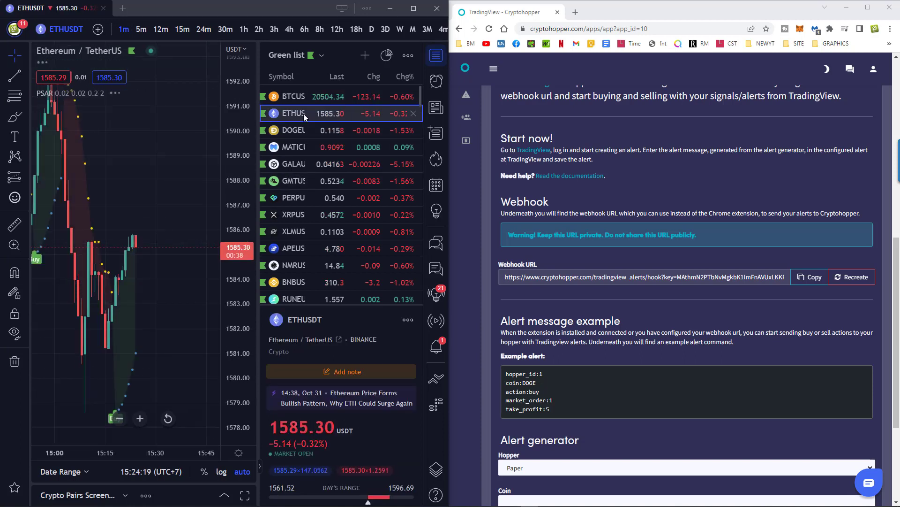
pyautogui.click(293, 130)
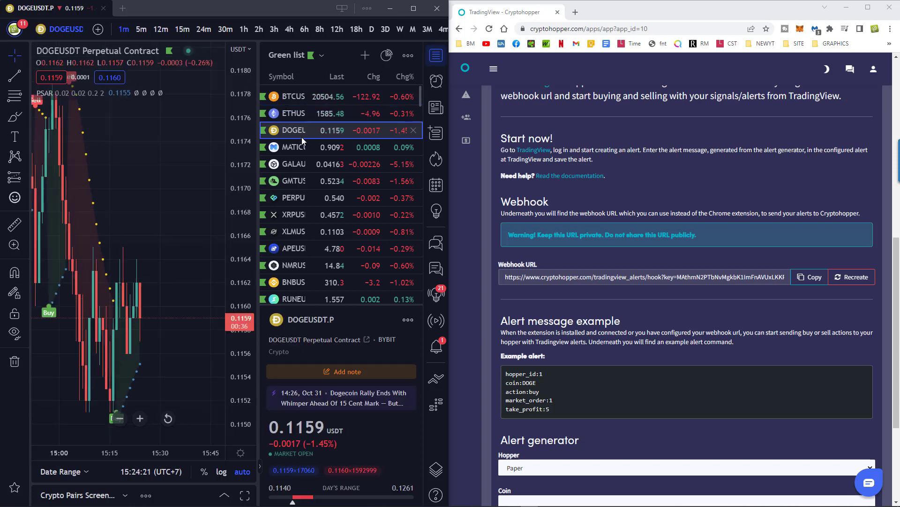
pyautogui.click(292, 147)
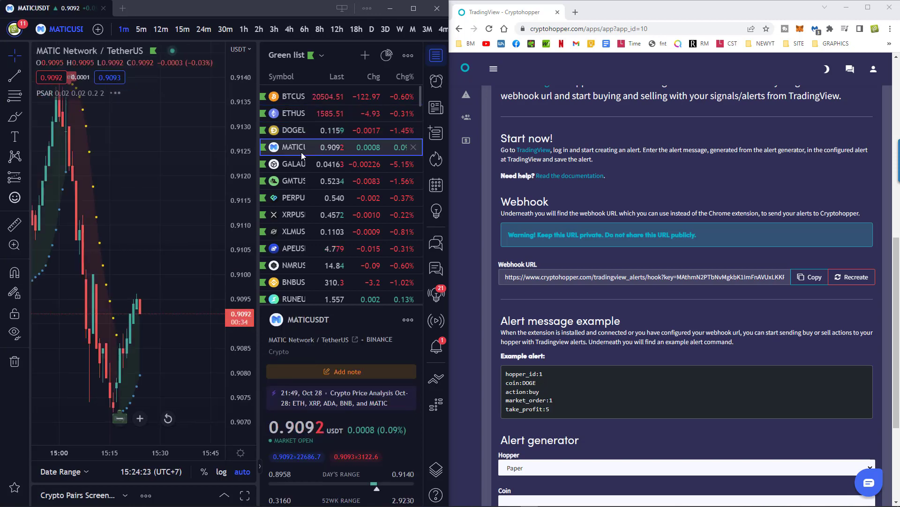
pyautogui.click(293, 164)
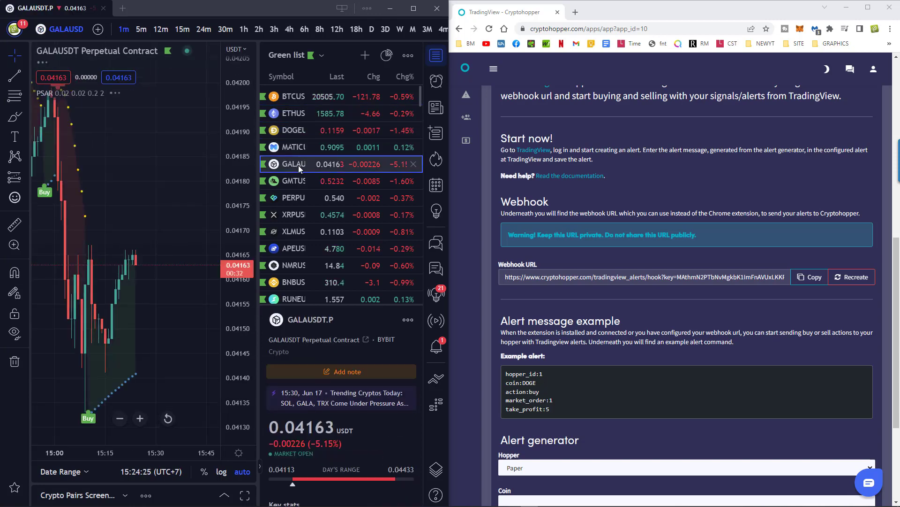
pyautogui.click(294, 180)
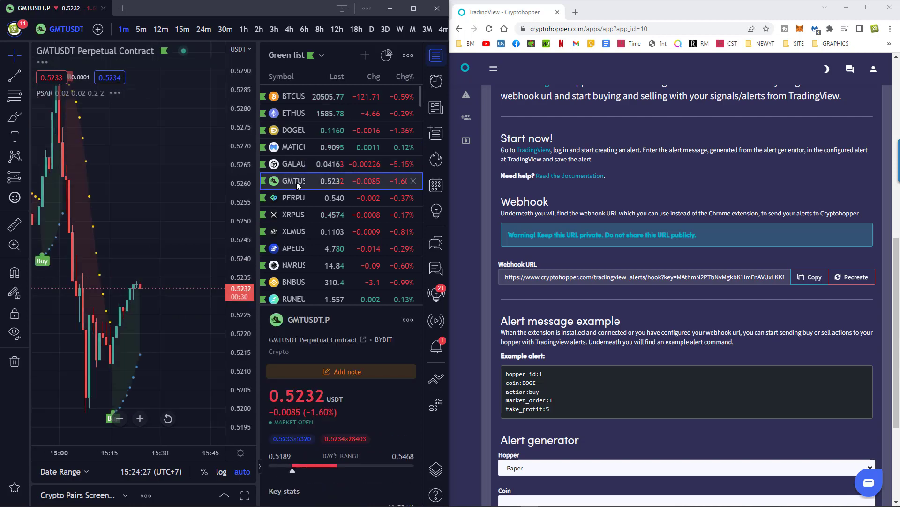
pyautogui.click(293, 197)
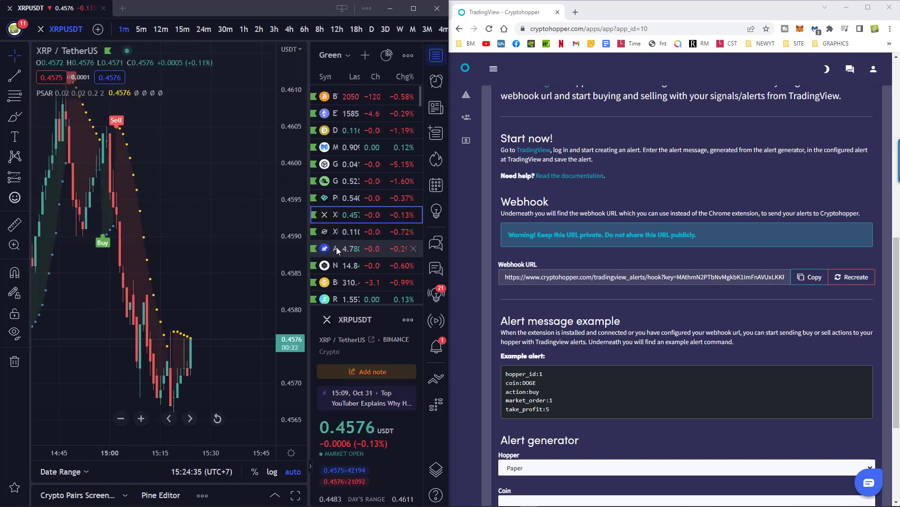
# Select APEUSDT from the watchlist and set it to 5-minute candles
pyautogui.click(351, 248)
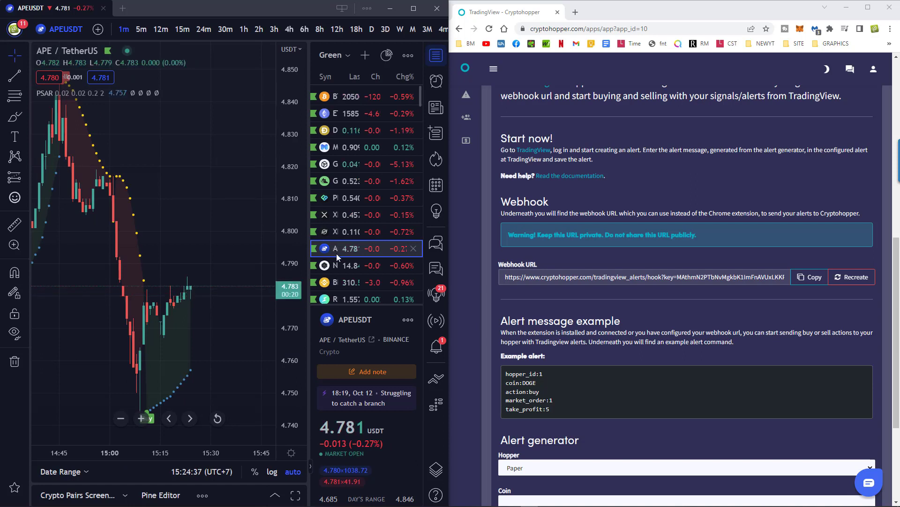
pyautogui.click(140, 29)
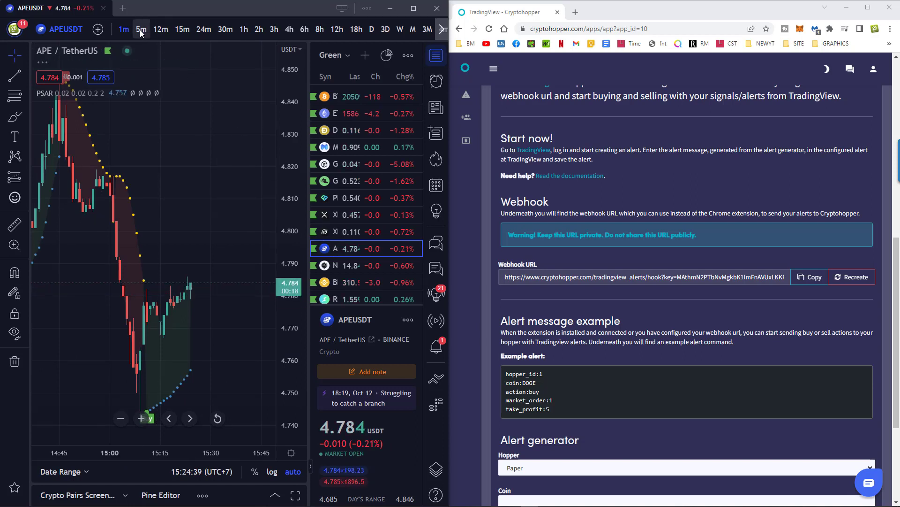
pyautogui.click(141, 29)
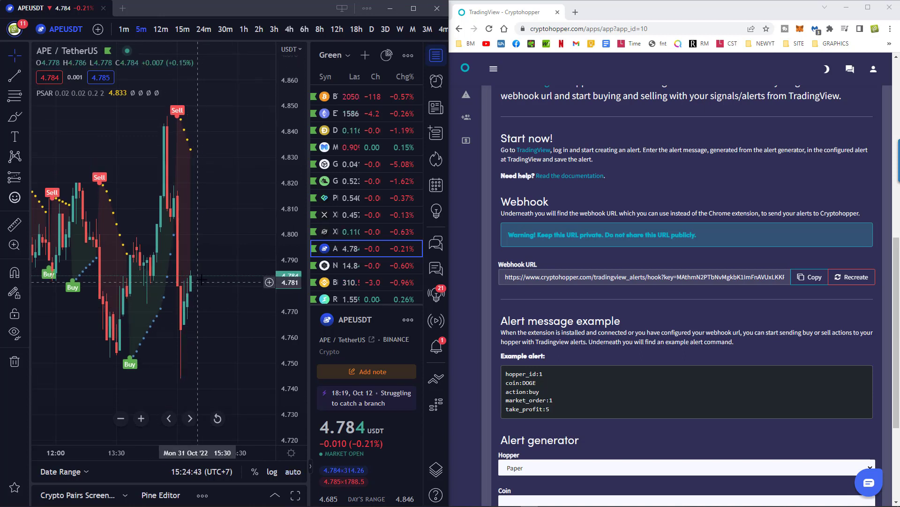
pyautogui.moveTo(195, 281)
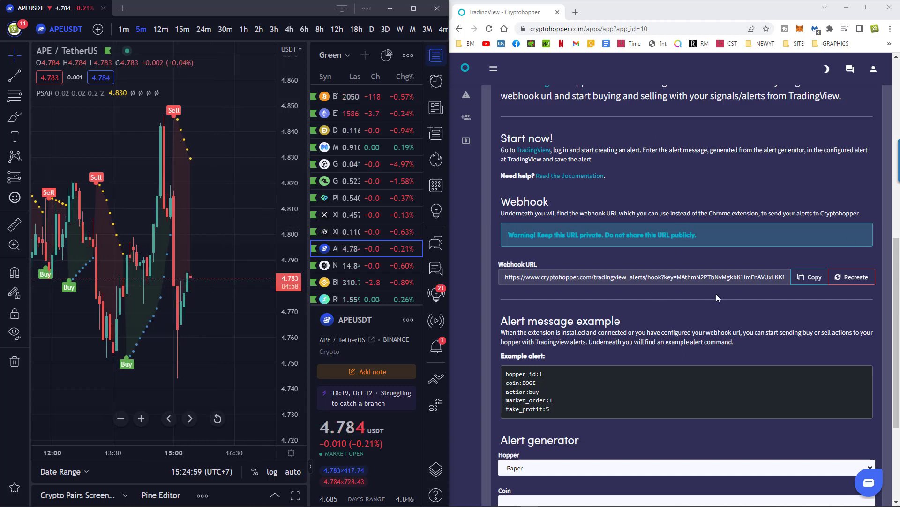
# Recreate the TradingView app's webhook URL and copy the new address
pyautogui.doubleClick(617, 276)
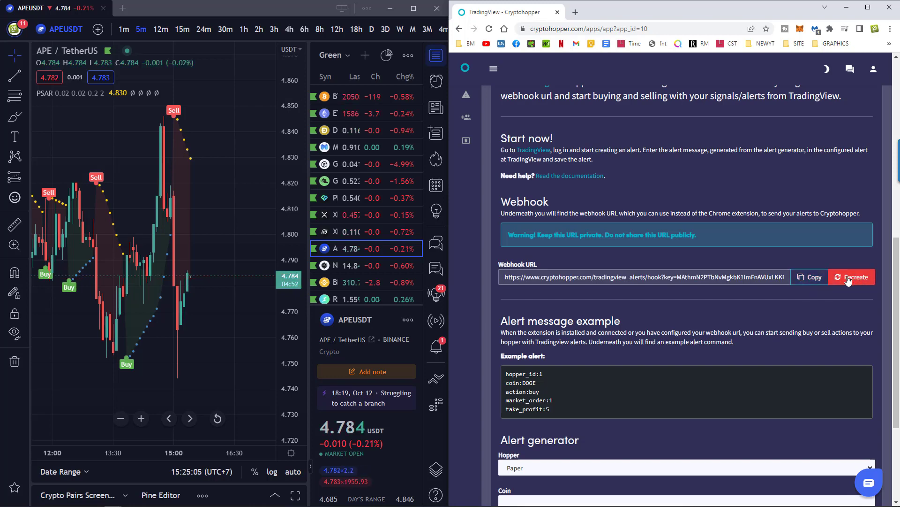
pyautogui.click(851, 276)
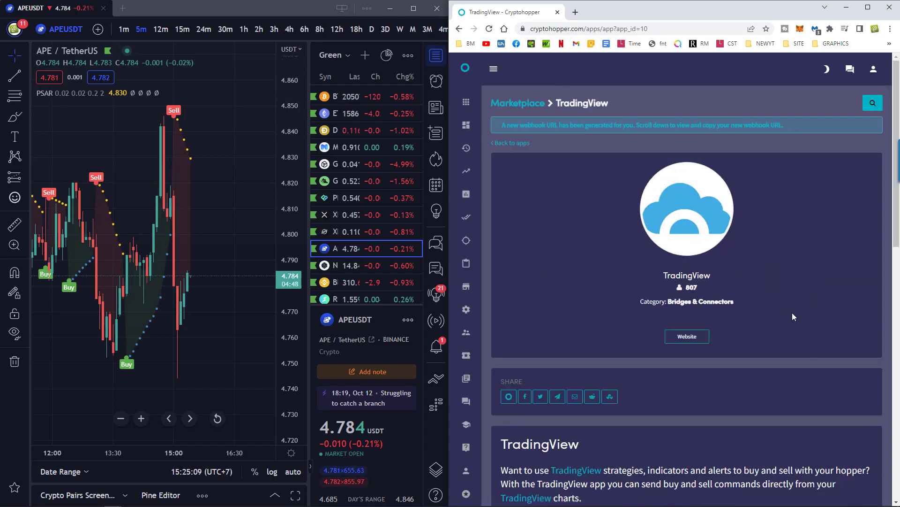
pyautogui.scroll(-3)
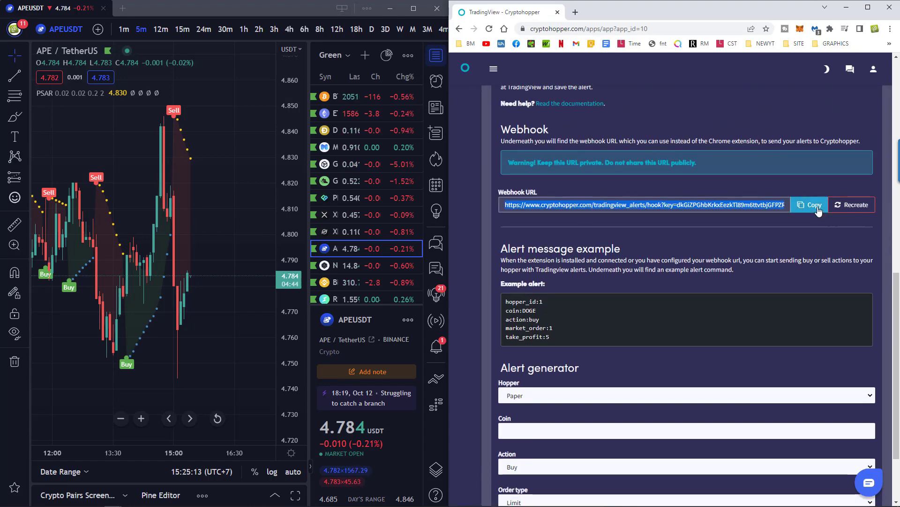
pyautogui.click(810, 205)
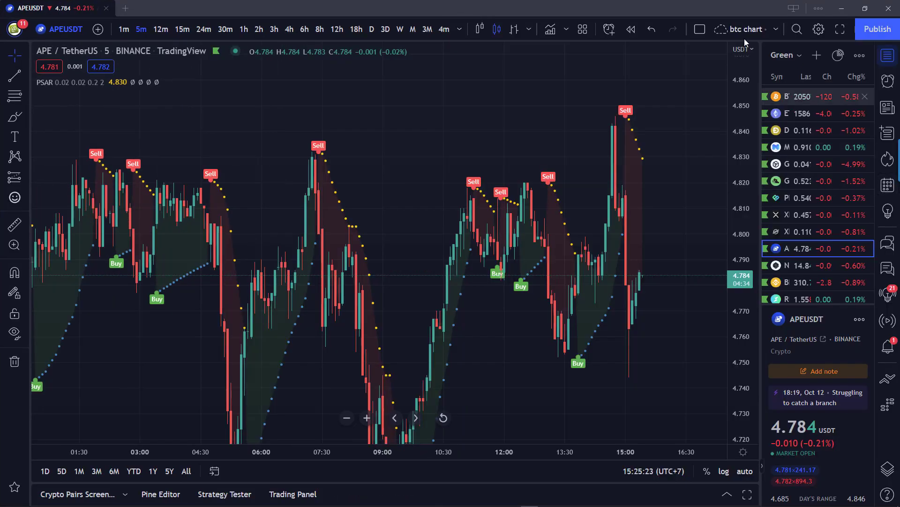
pyautogui.moveTo(608, 28)
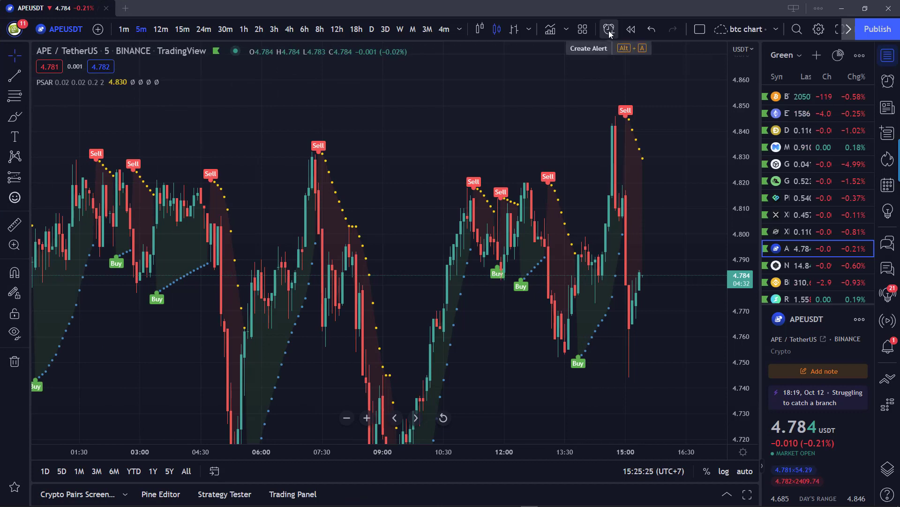
# Start an APEUSDT alert on the PSAR direction-change condition and set its trigger frequency
pyautogui.click(608, 29)
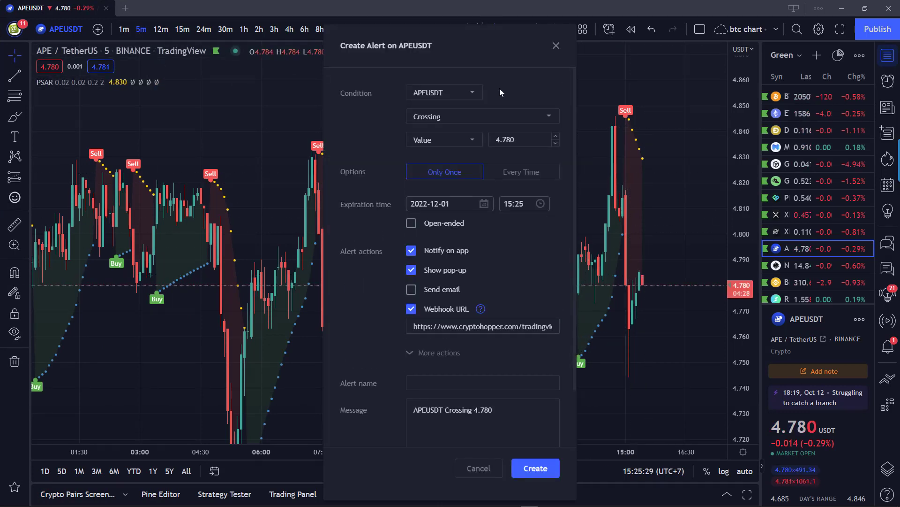
pyautogui.click(443, 92)
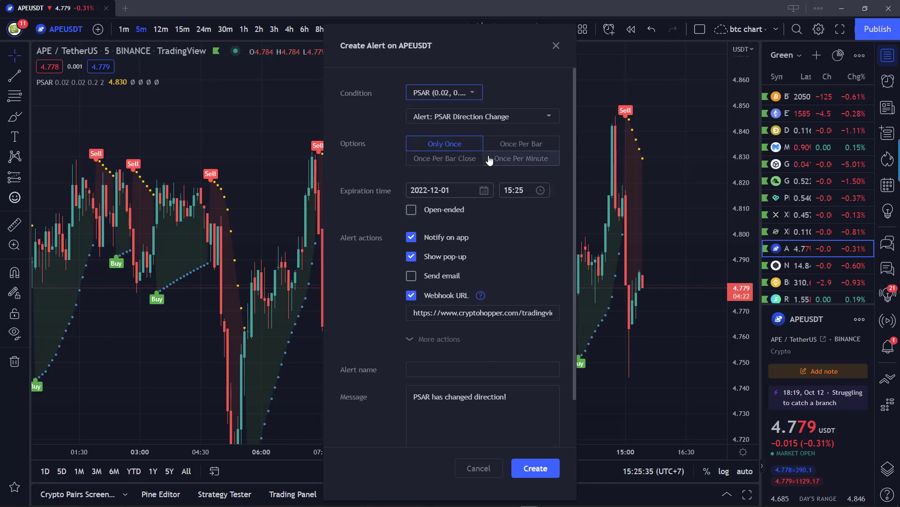
pyautogui.click(443, 143)
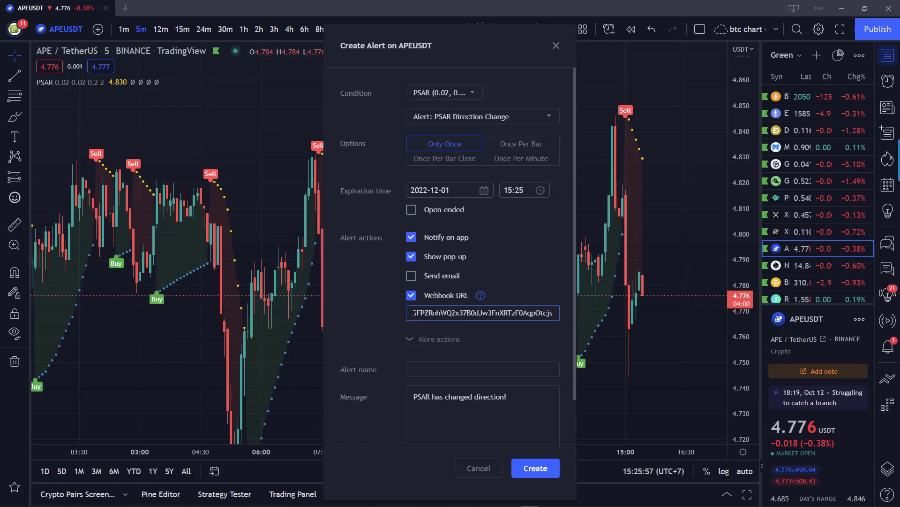
pyautogui.moveTo(537, 271)
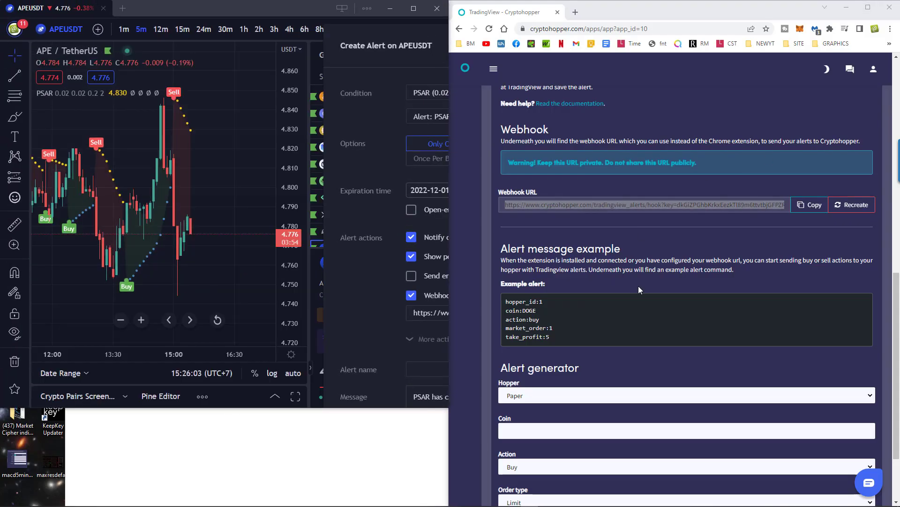
# Generate a Market buy alert command for APE on the Paper hopper and copy it
pyautogui.scroll(-3)
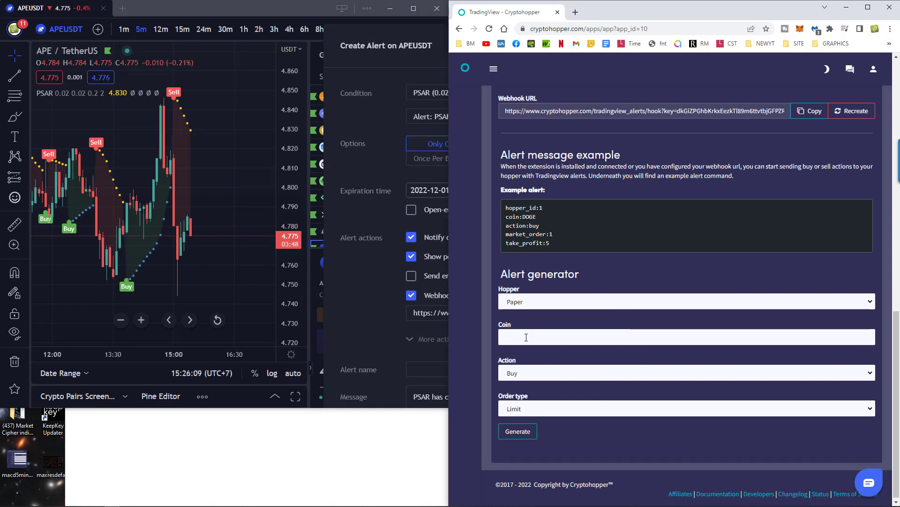
pyautogui.write('APE')
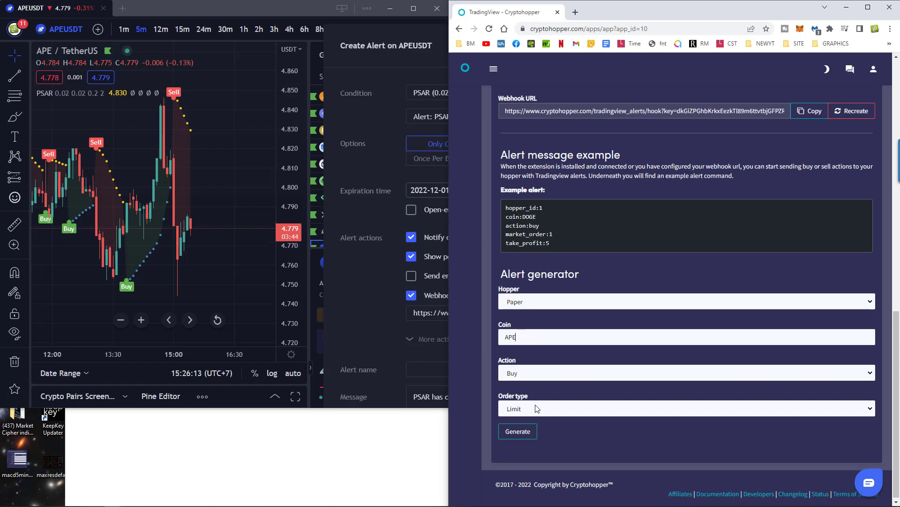
pyautogui.click(685, 407)
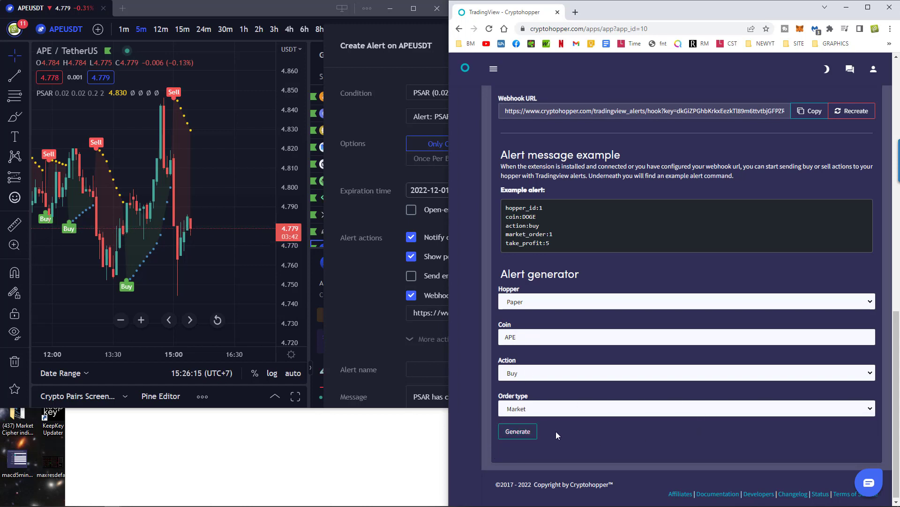
pyautogui.click(516, 431)
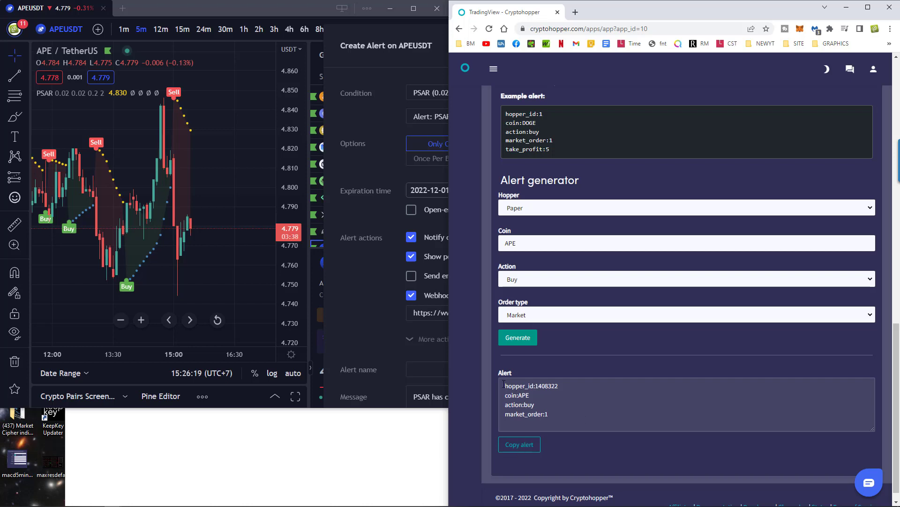
pyautogui.rightClick(532, 397)
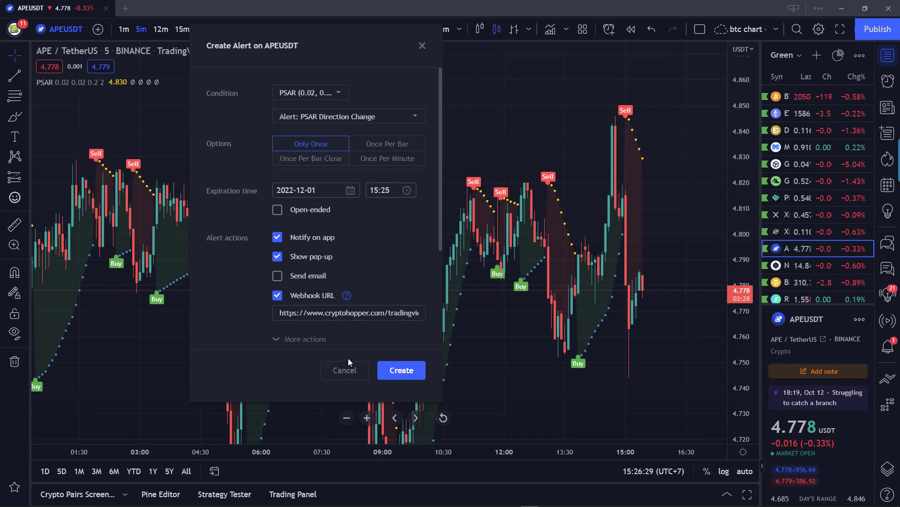
pyautogui.scroll(-3)
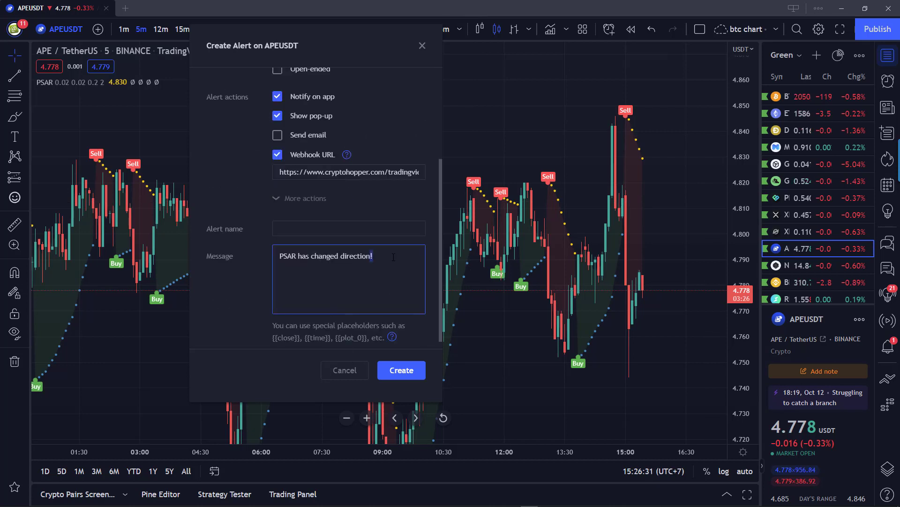
pyautogui.write('hopper_id:1408322')
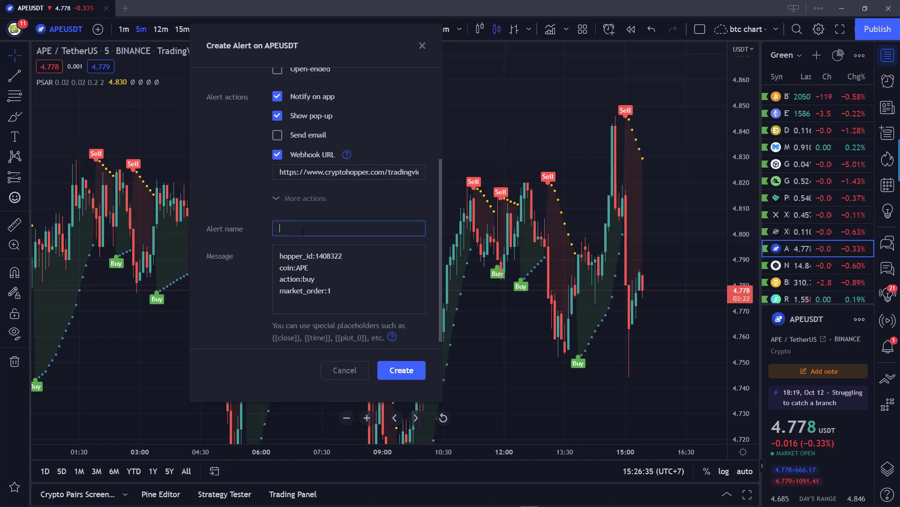
pyautogui.write('5min ape')
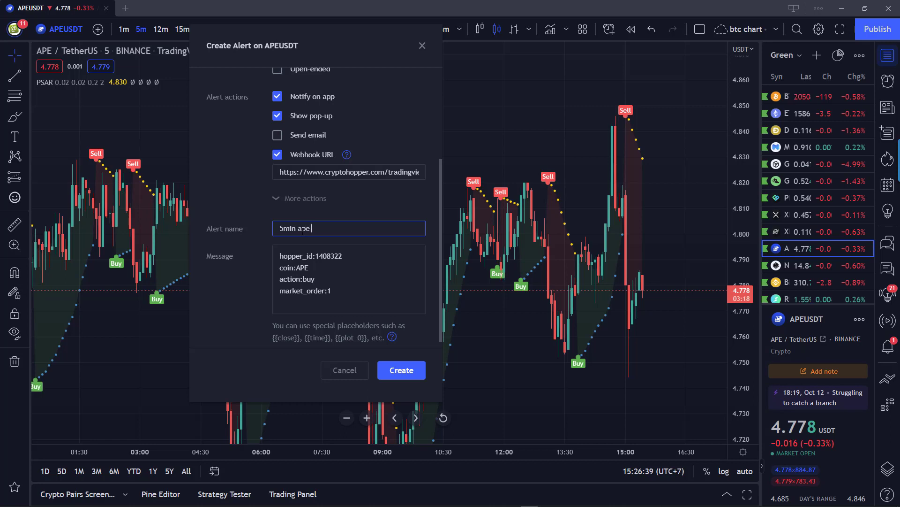
pyautogui.write('buy')
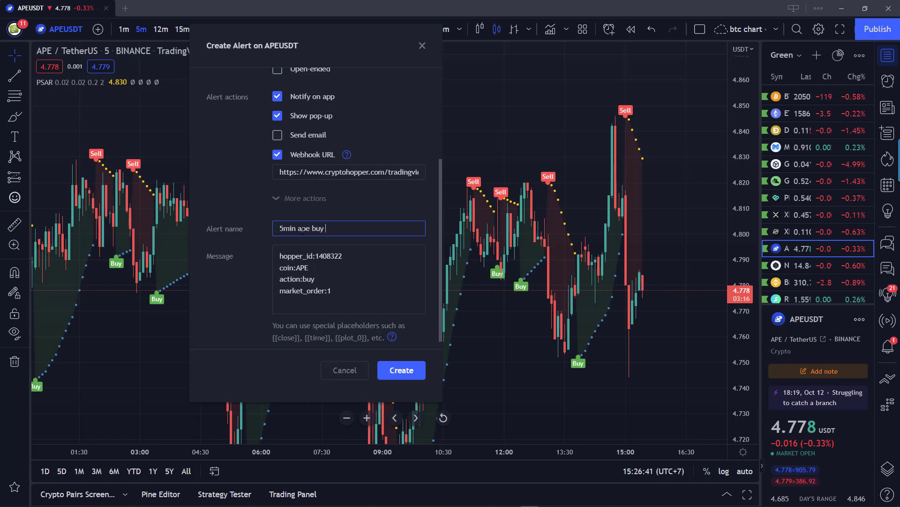
pyautogui.write('from trading')
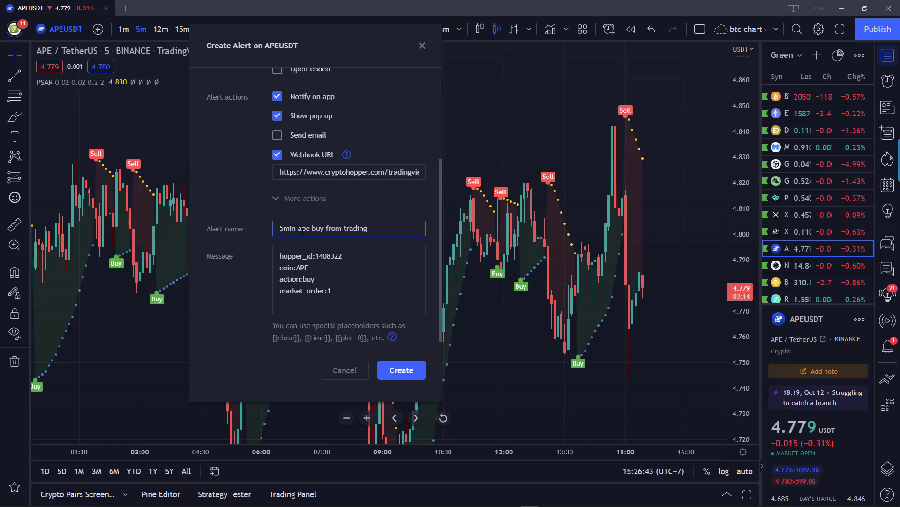
pyautogui.write('view')
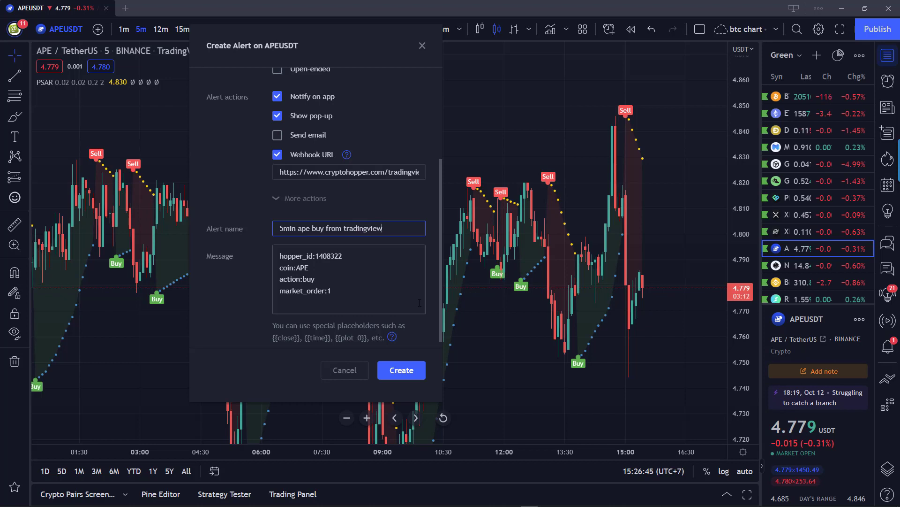
pyautogui.click(401, 369)
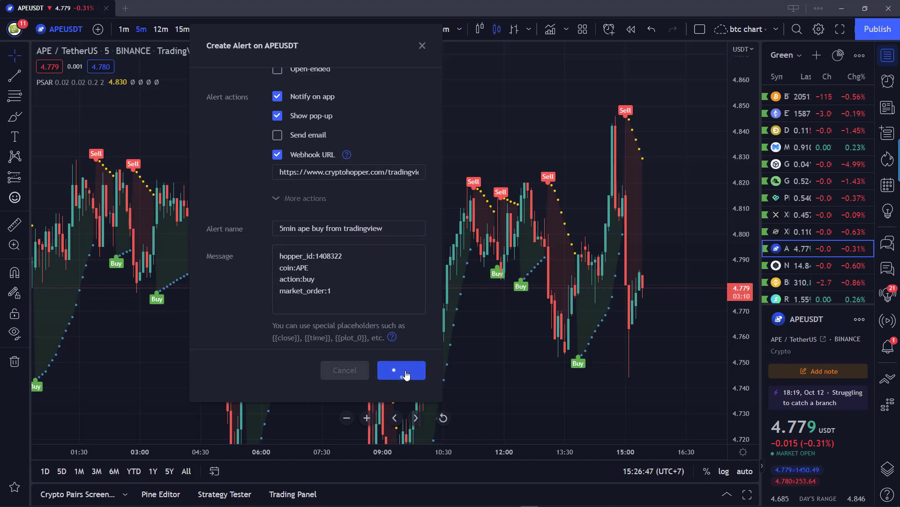
pyautogui.click(401, 370)
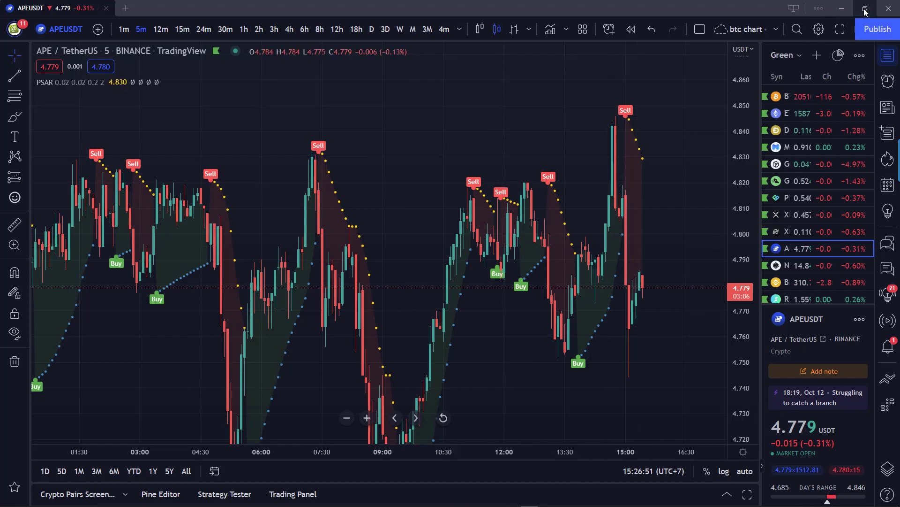
pyautogui.moveTo(645, 286)
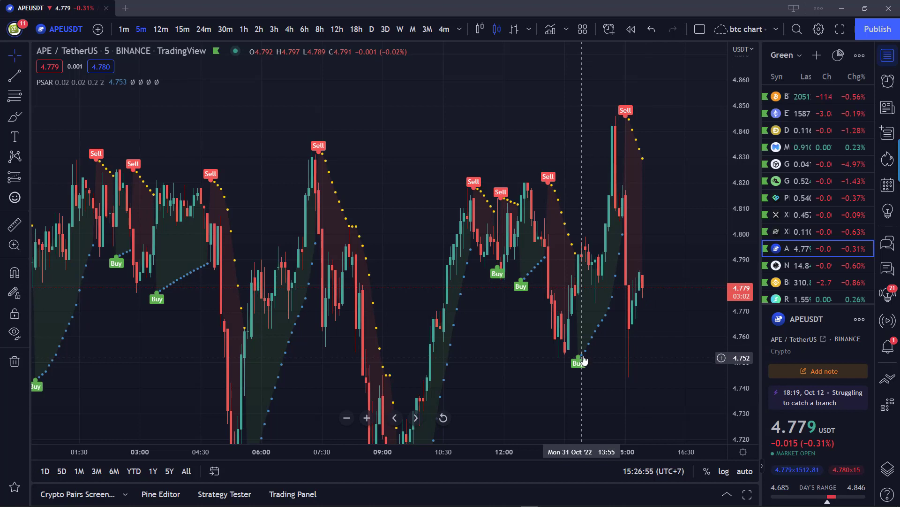
pyautogui.moveTo(626, 124)
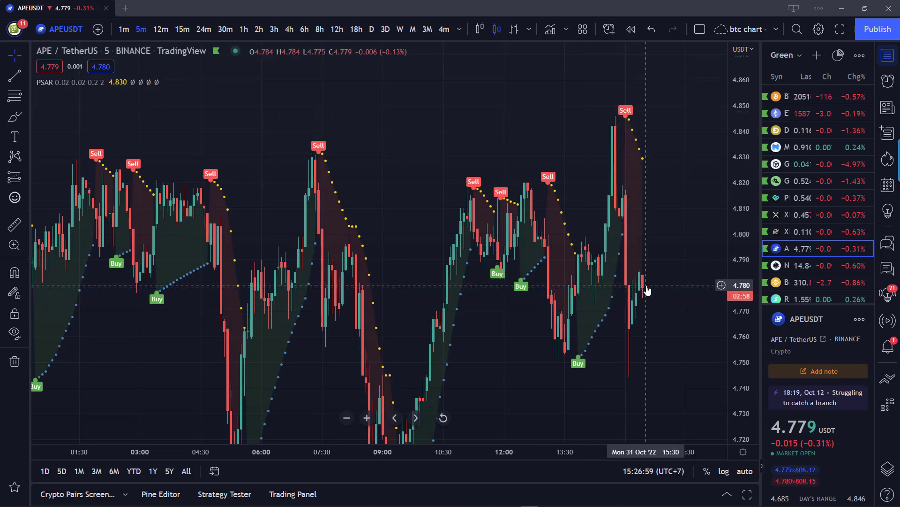
pyautogui.moveTo(639, 285)
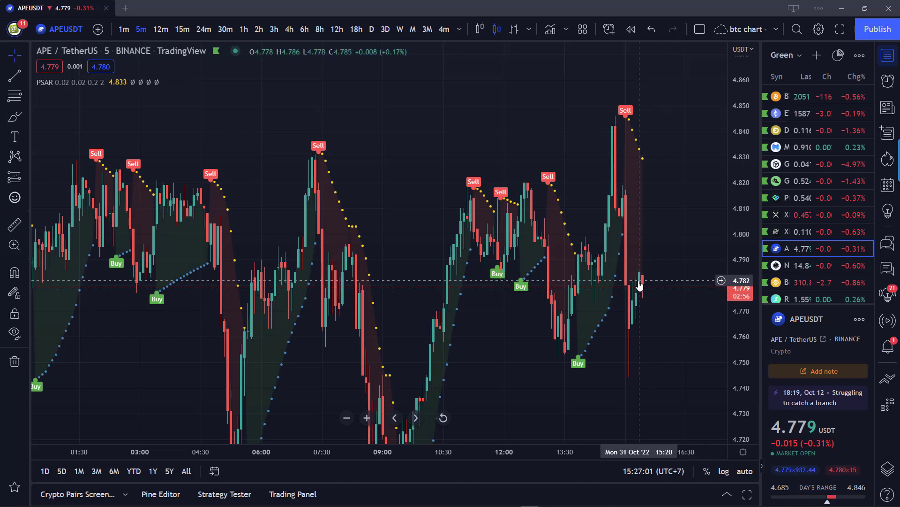
pyautogui.moveTo(647, 295)
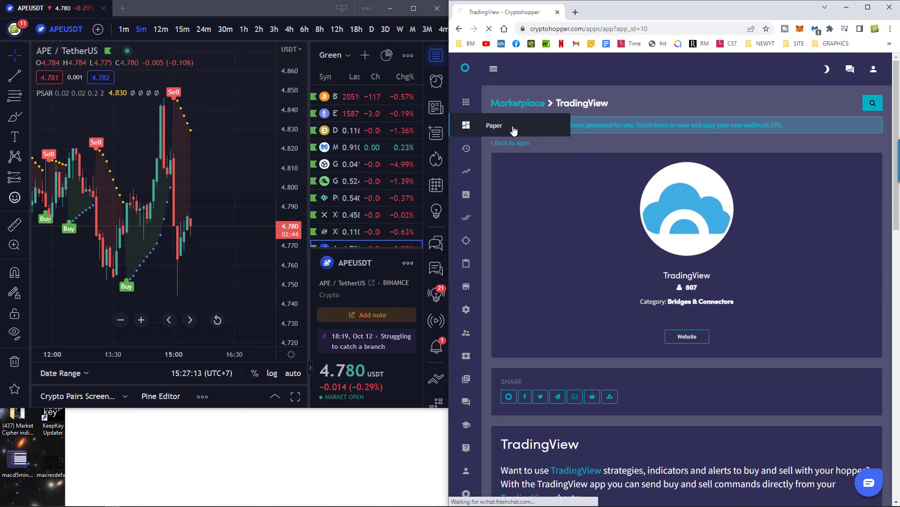
# Open the Paper dashboard and scroll to its idle-hopper activity and empty positions
pyautogui.click(494, 125)
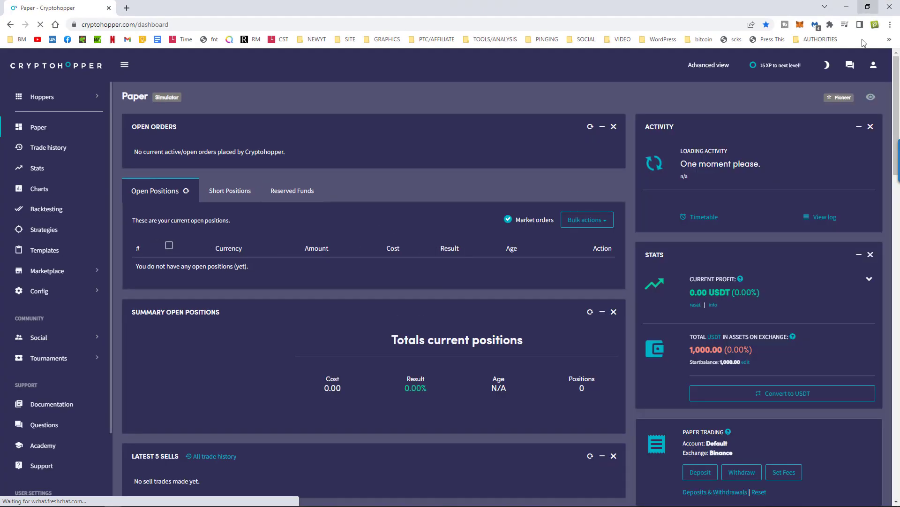
pyautogui.scroll(-3)
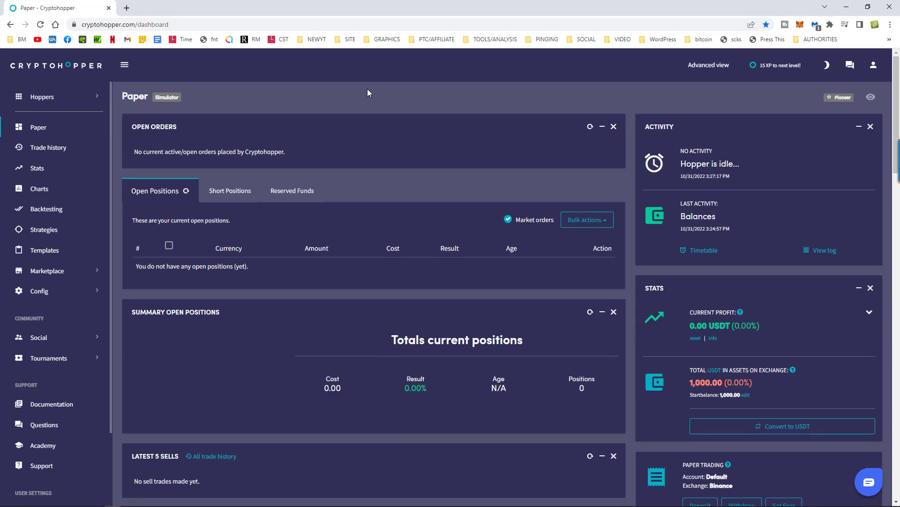
pyautogui.moveTo(38, 337)
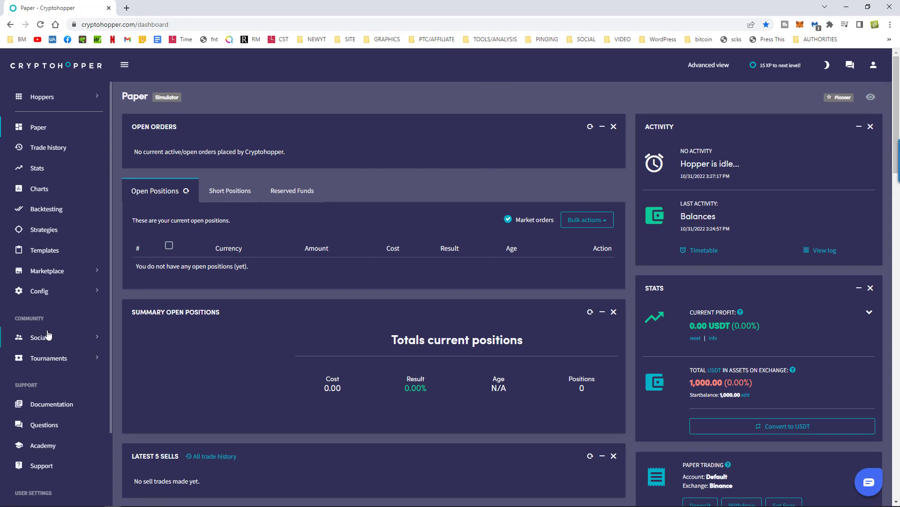
# Review the Paper Baseconfig: buy settings, coins and amounts, basic settings, and signals-only strategy
pyautogui.click(39, 290)
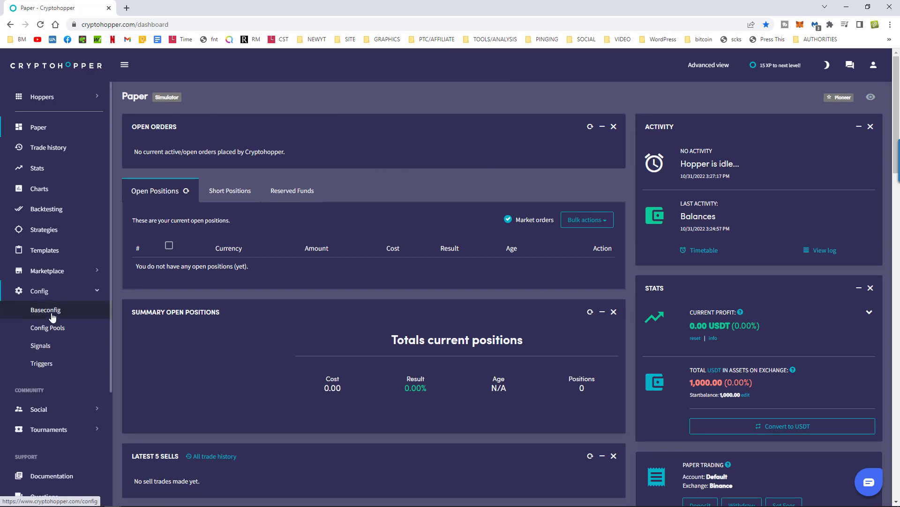
pyautogui.click(45, 310)
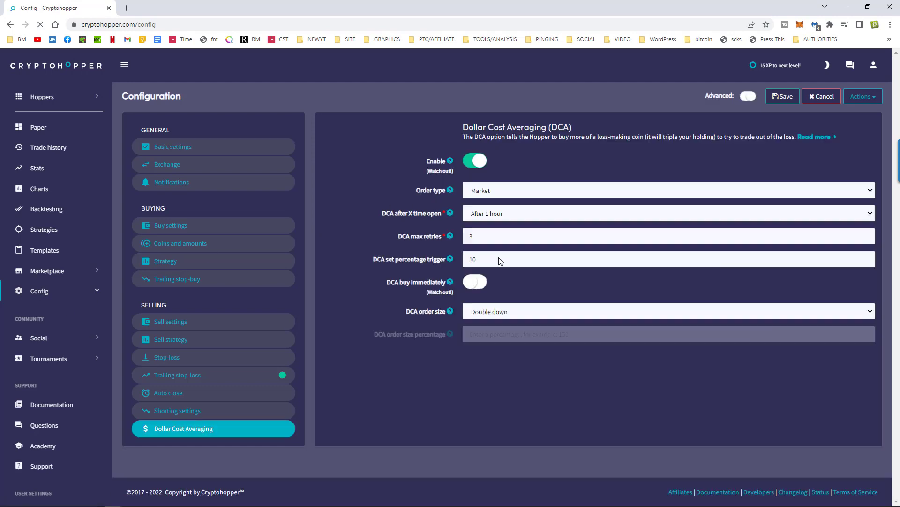
pyautogui.click(170, 225)
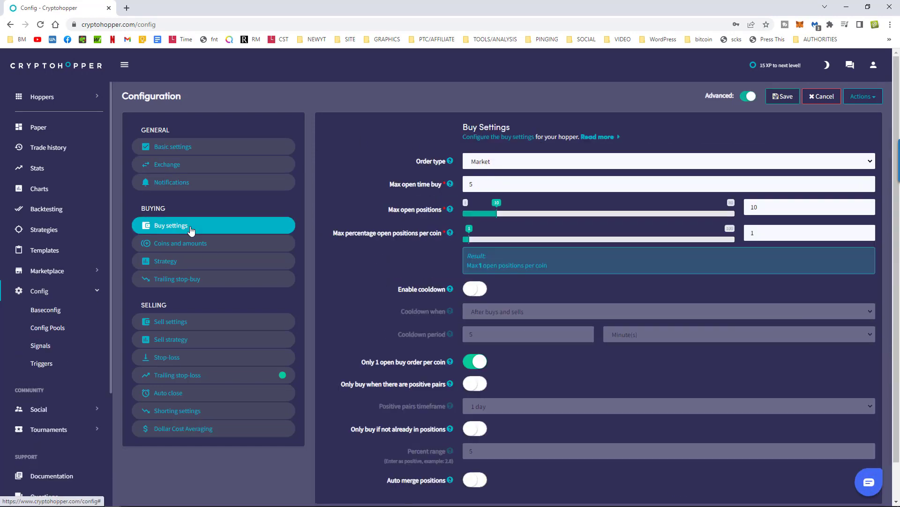
pyautogui.click(181, 243)
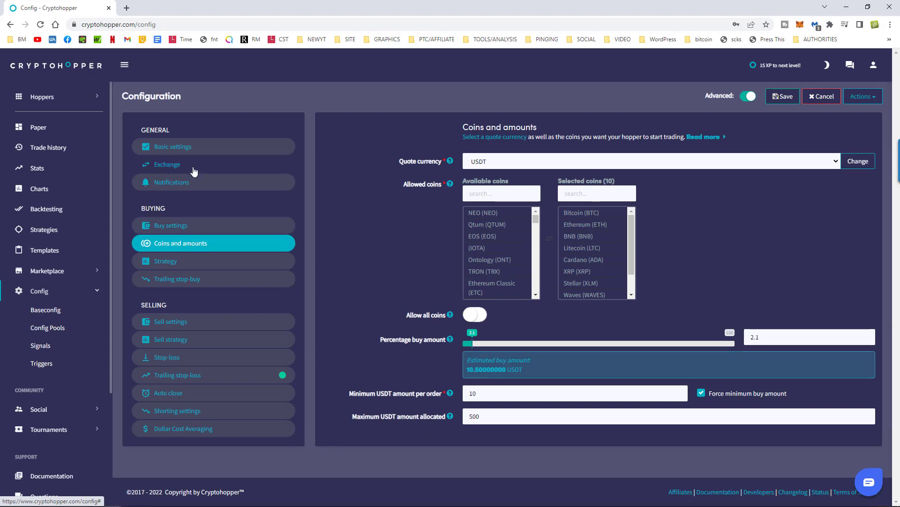
pyautogui.click(174, 146)
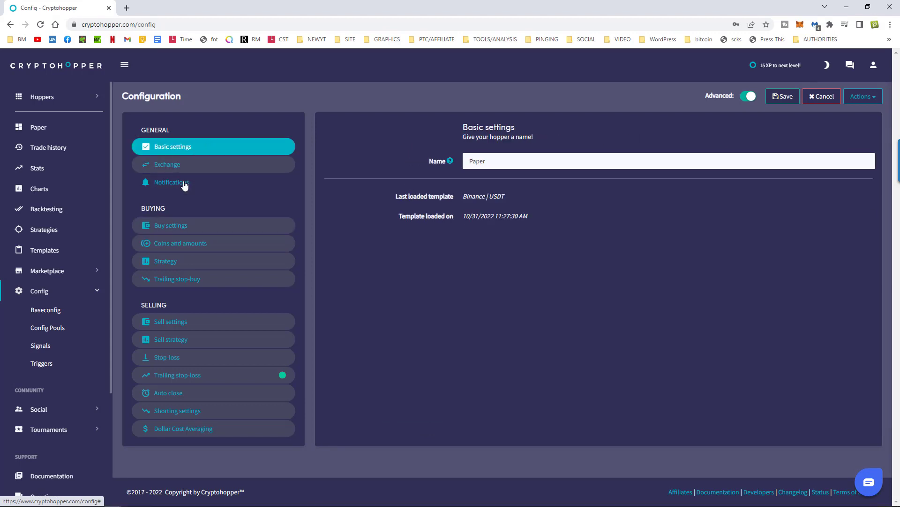
pyautogui.click(170, 224)
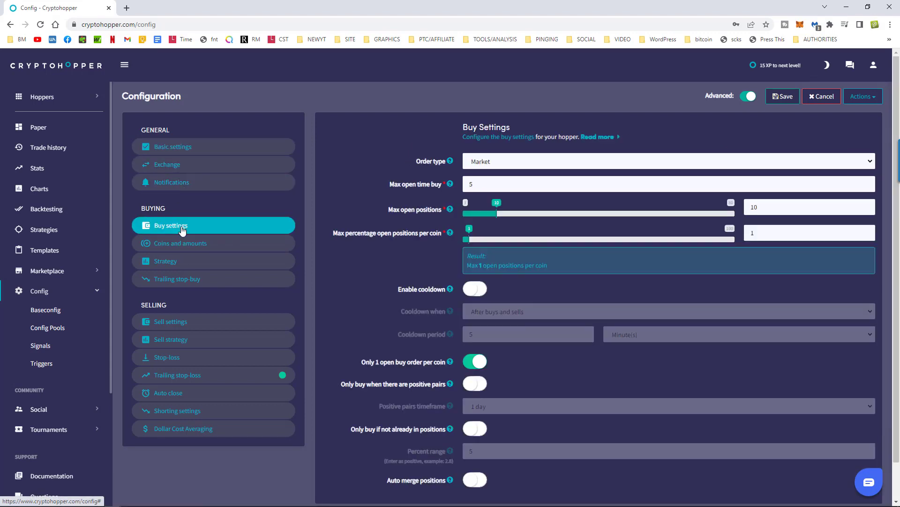
pyautogui.click(179, 243)
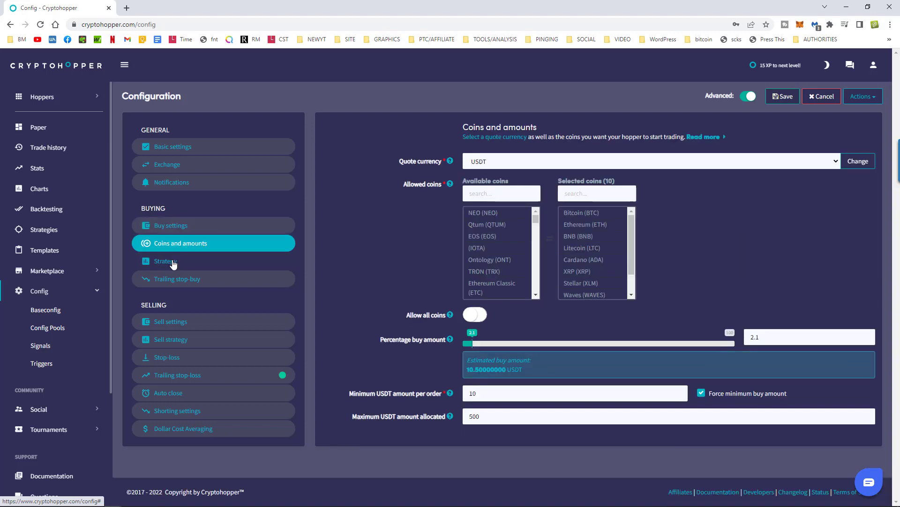
pyautogui.click(179, 260)
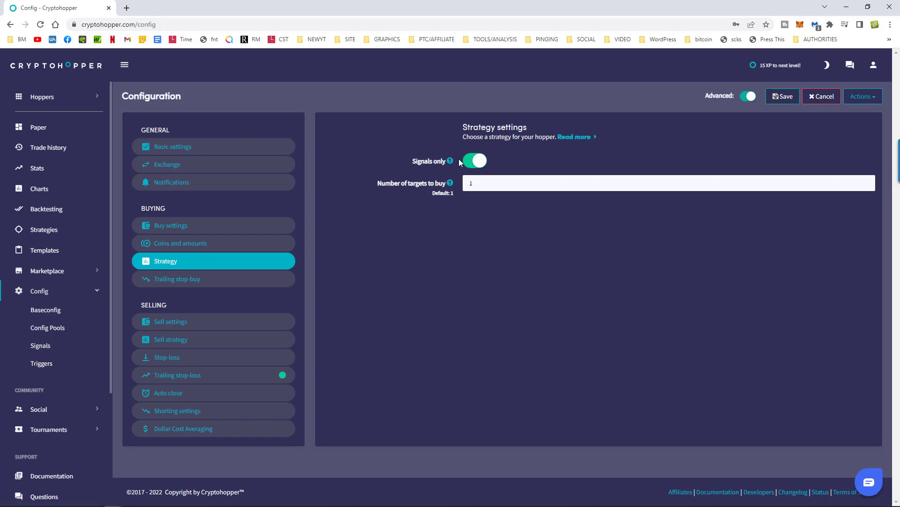
pyautogui.moveTo(550, 239)
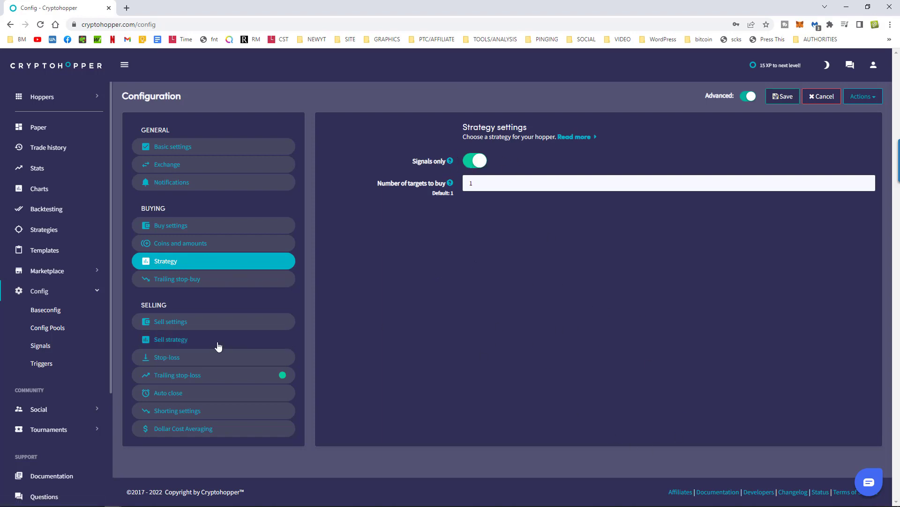
pyautogui.click(177, 374)
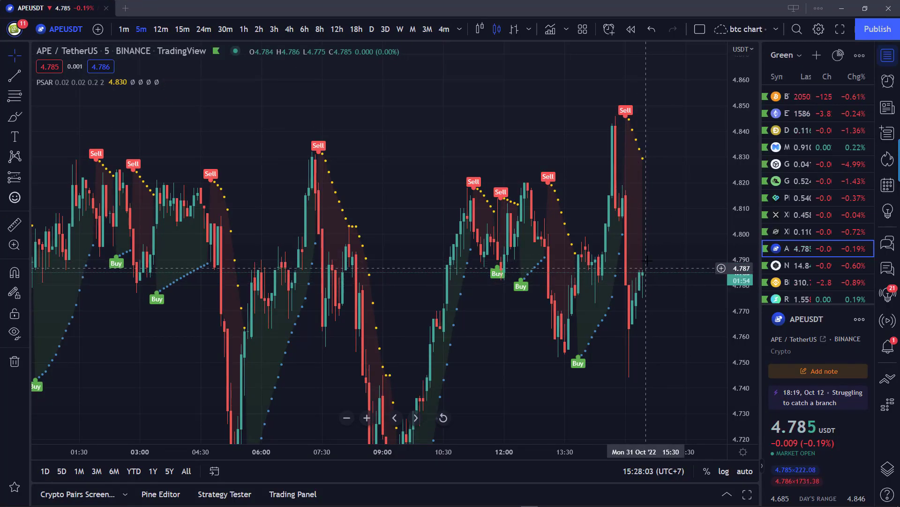
pyautogui.moveTo(642, 271)
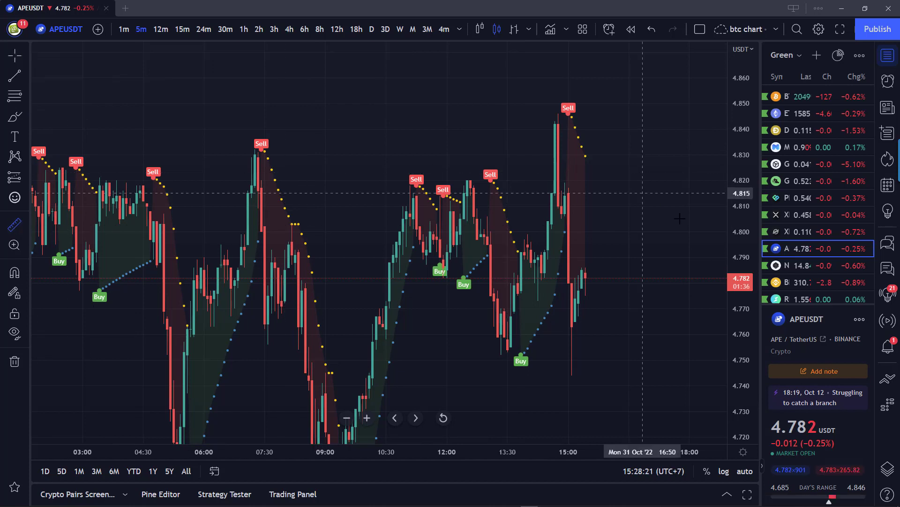
pyautogui.moveTo(512, 319)
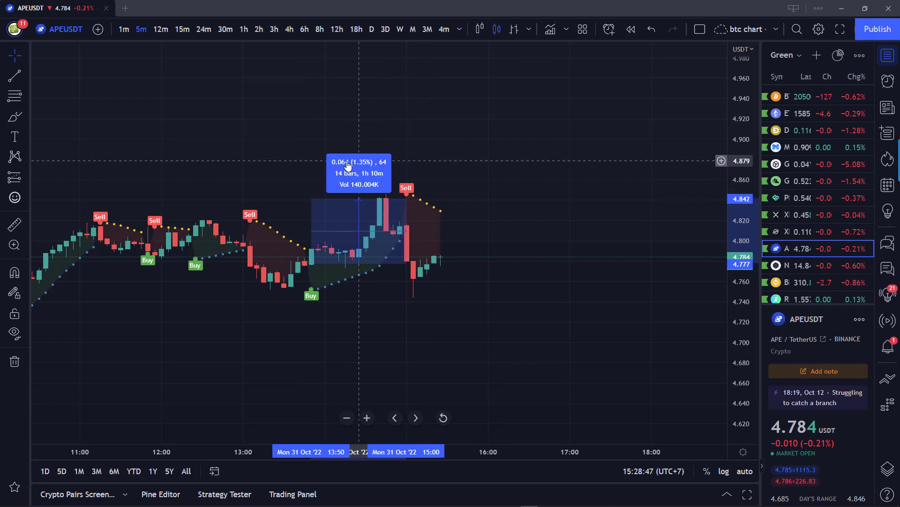
pyautogui.moveTo(416, 235)
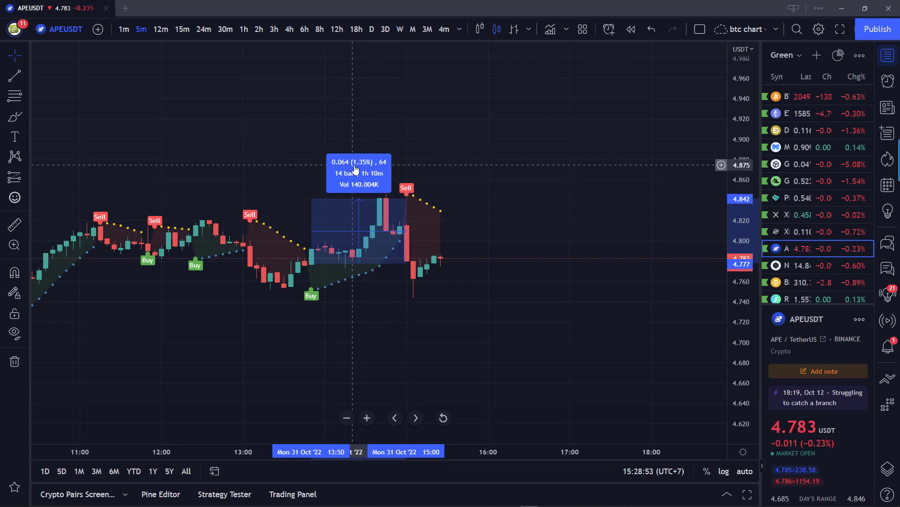
pyautogui.moveTo(379, 180)
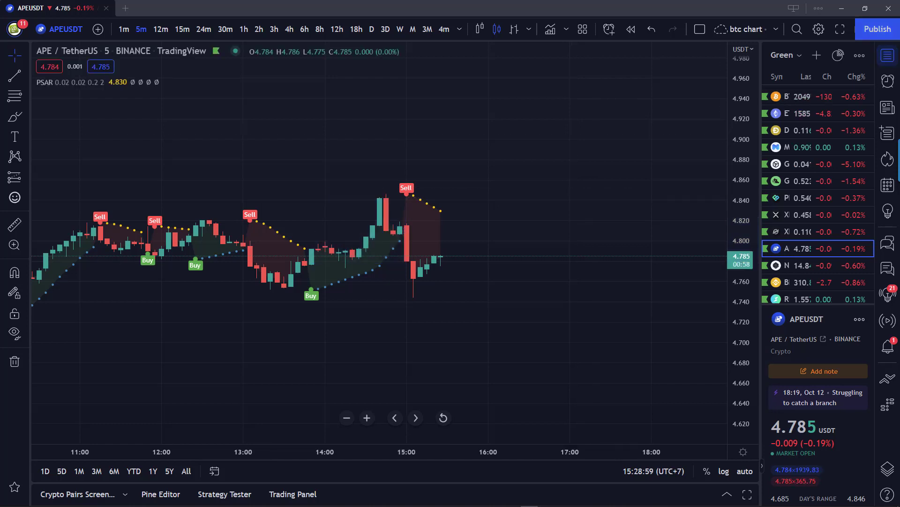
pyautogui.moveTo(863, 8)
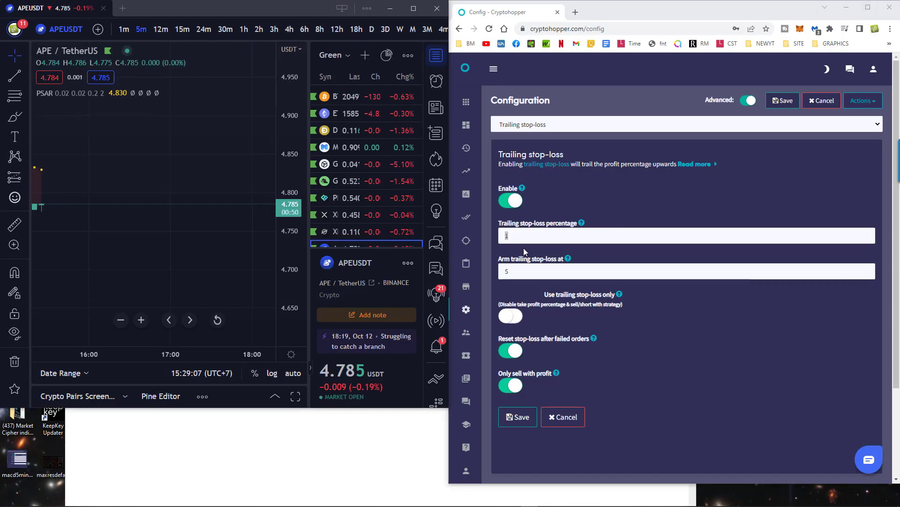
# Set the trailing stop-loss percentage to 0.5 and arm it at 2 percent
pyautogui.write('1')
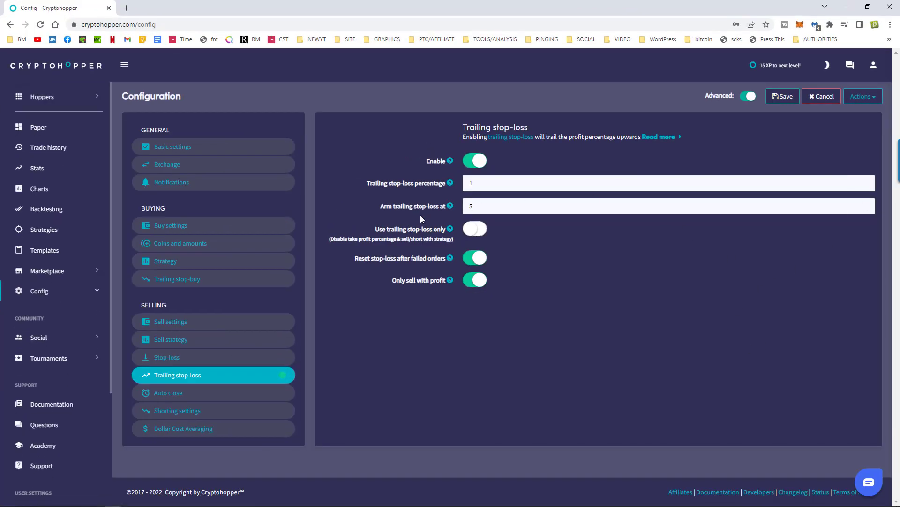
pyautogui.click(667, 205)
pyautogui.write('2')
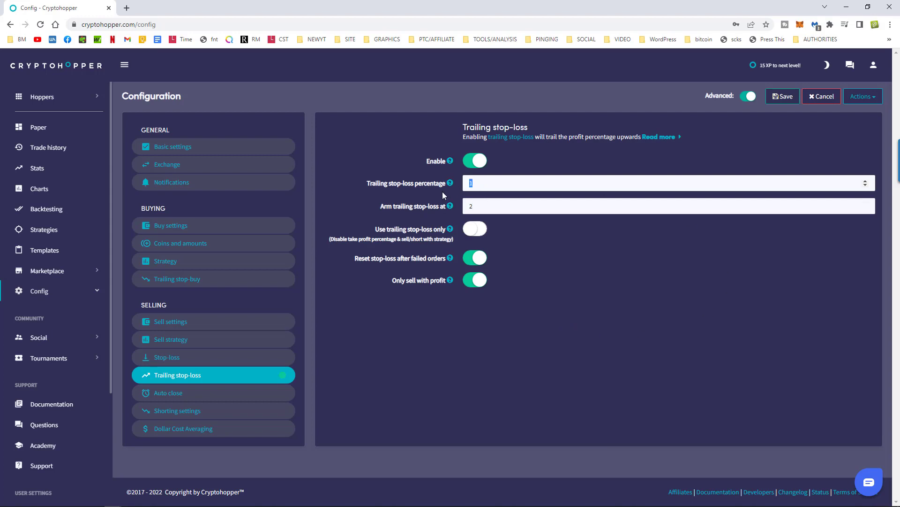
pyautogui.write('0.5')
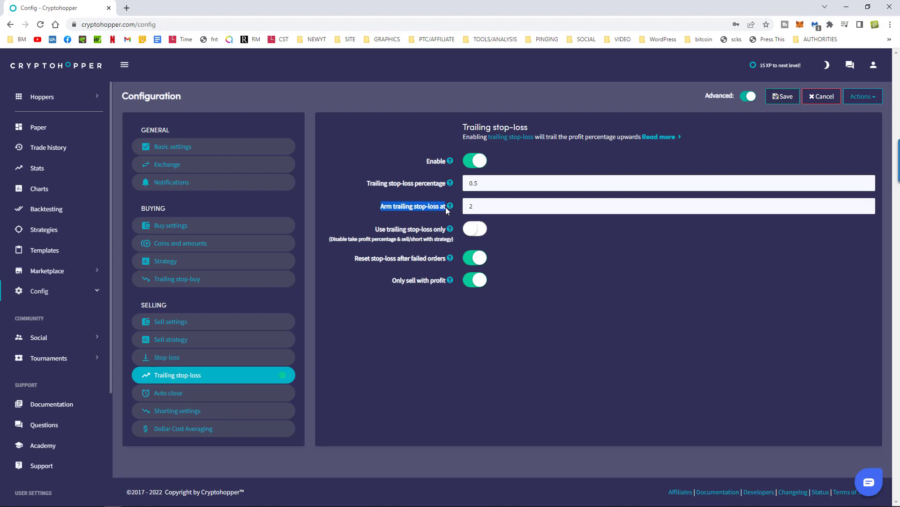
pyautogui.moveTo(402, 212)
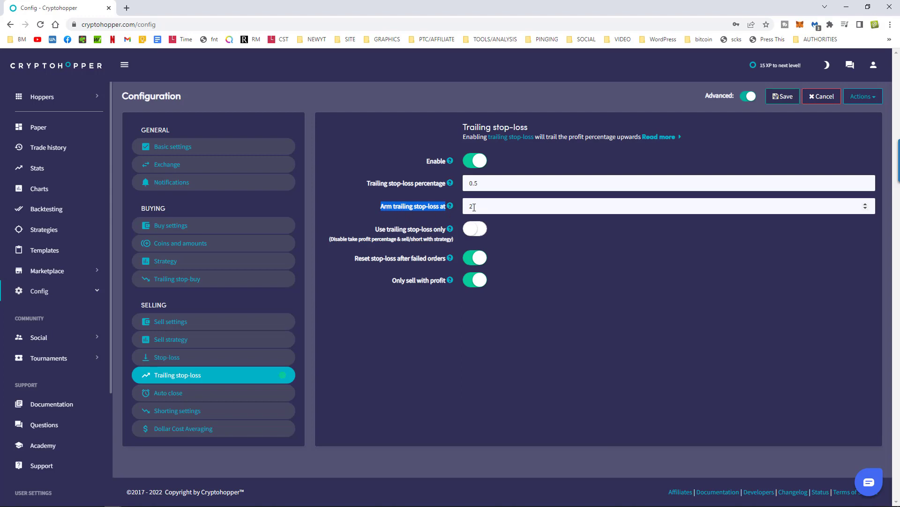
pyautogui.moveTo(490, 207)
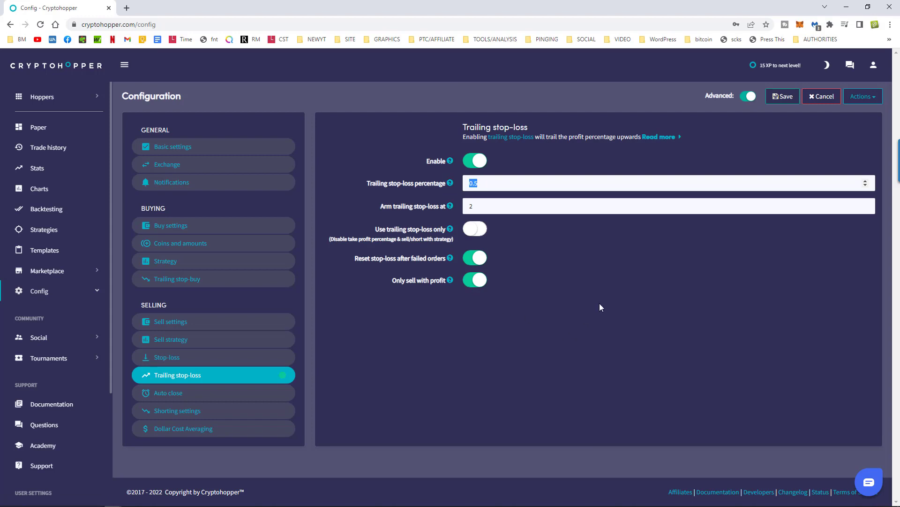
pyautogui.moveTo(578, 358)
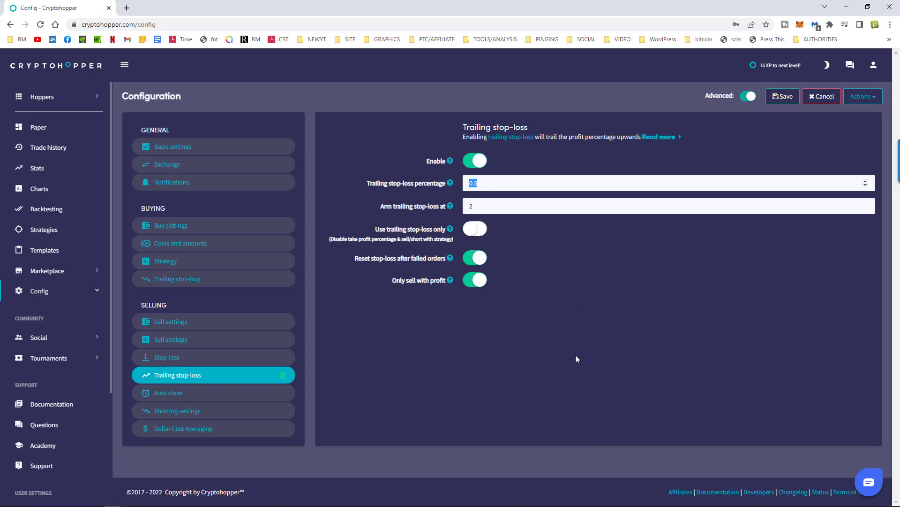
pyautogui.moveTo(562, 363)
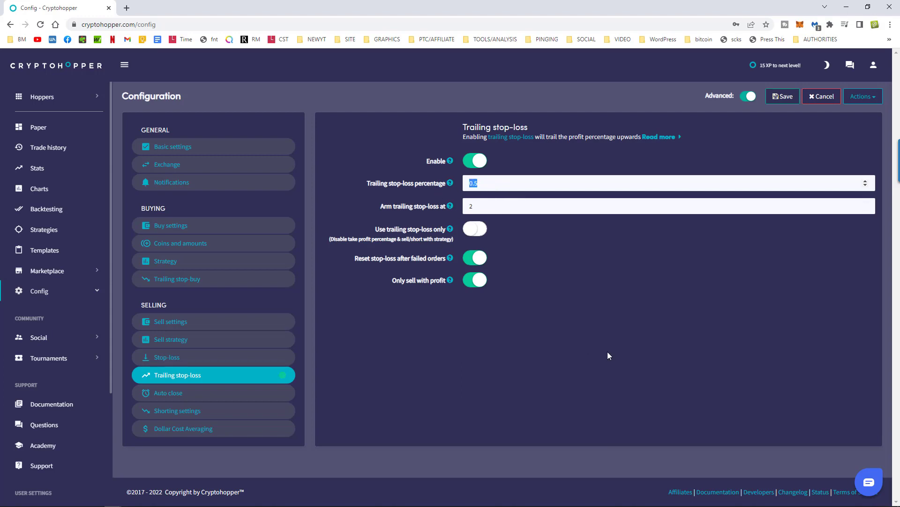
pyautogui.click(382, 337)
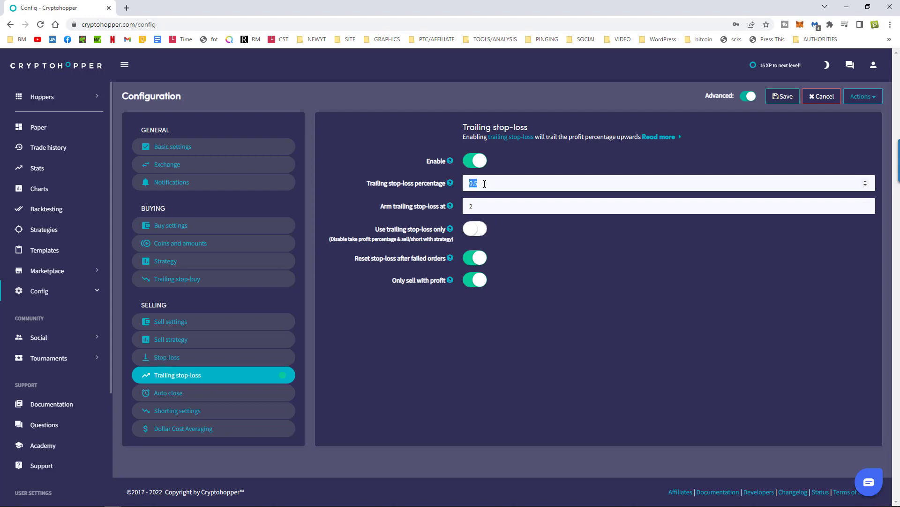
pyautogui.moveTo(460, 378)
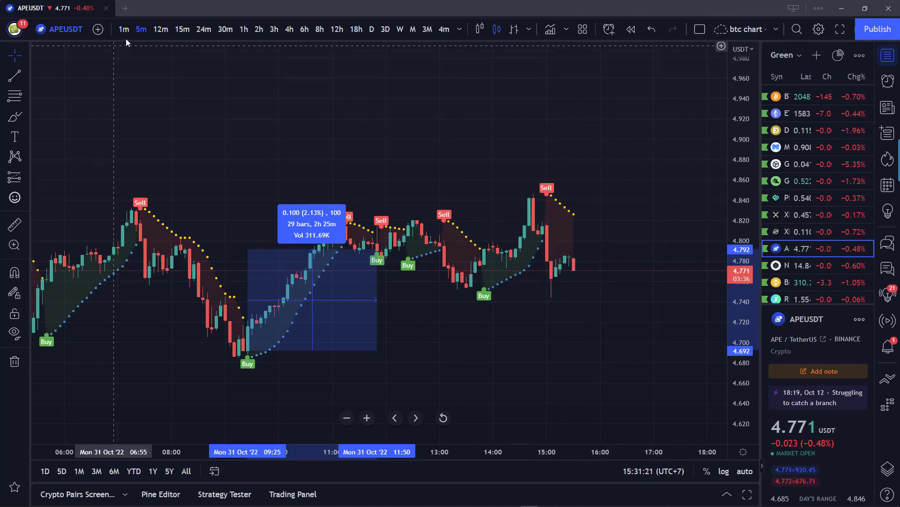
# Compare APEUSDT PSAR signals on the 1-minute and 15-minute charts
pyautogui.click(123, 29)
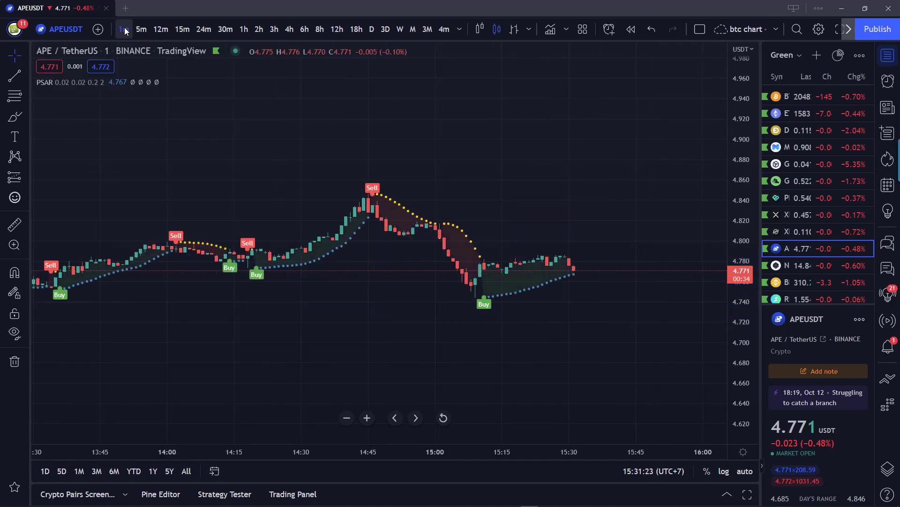
pyautogui.moveTo(484, 273)
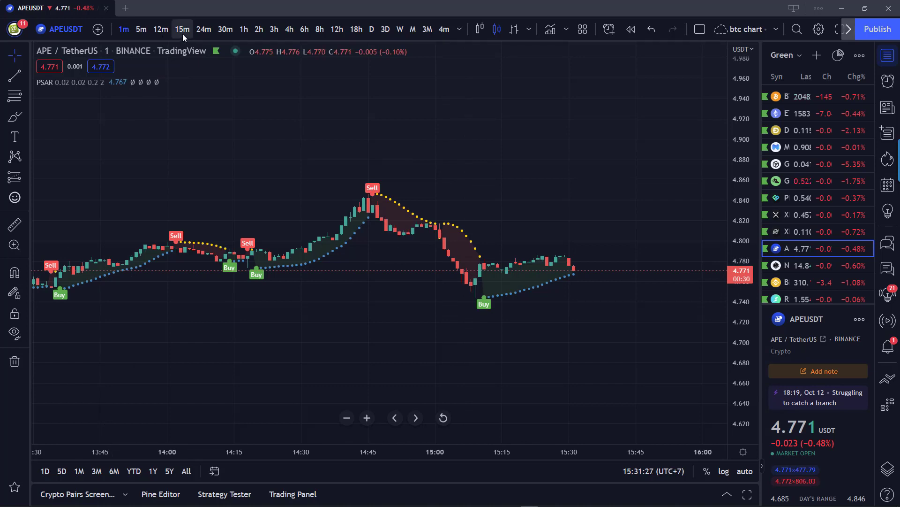
pyautogui.click(161, 29)
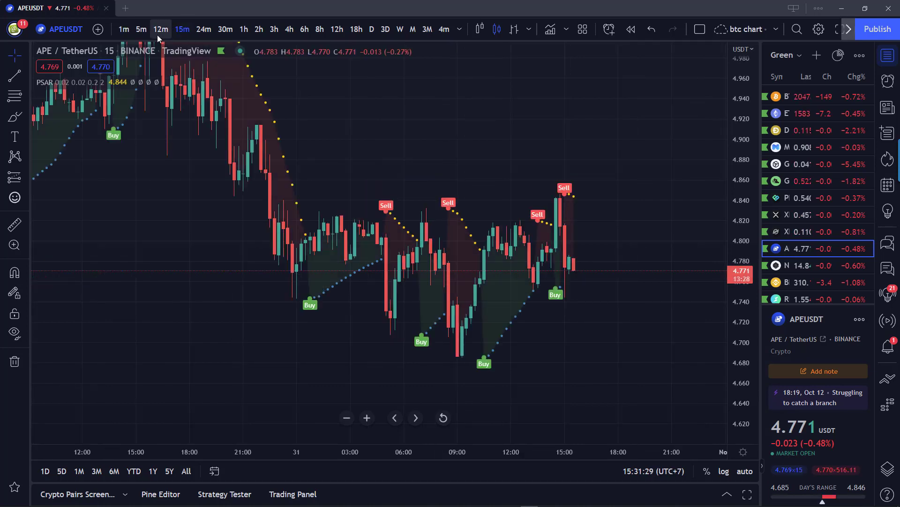
pyautogui.click(141, 30)
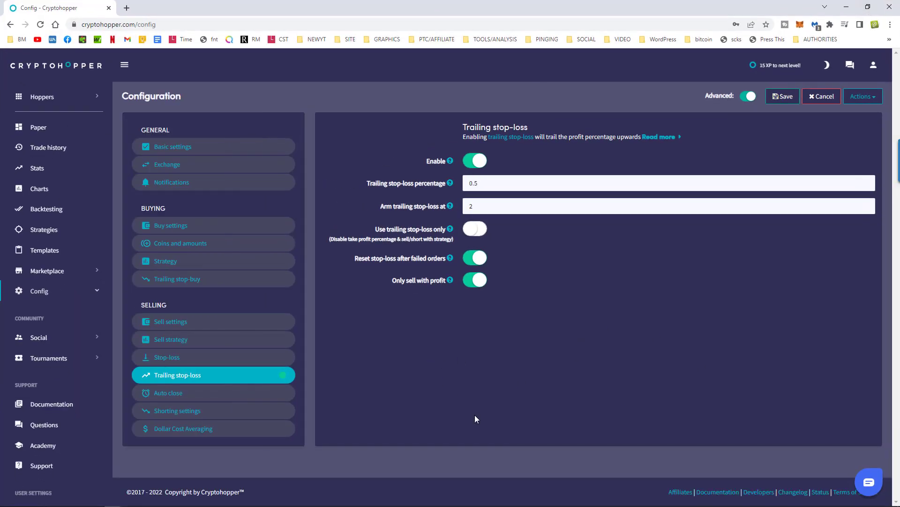
# Save the 0.5%/2% trailing stop-loss config and return to the Paper dashboard
pyautogui.click(782, 96)
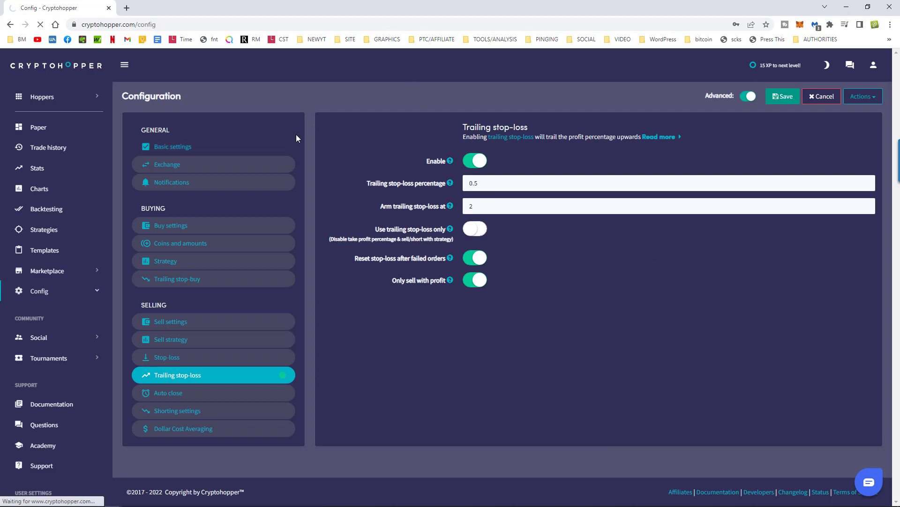
pyautogui.click(782, 96)
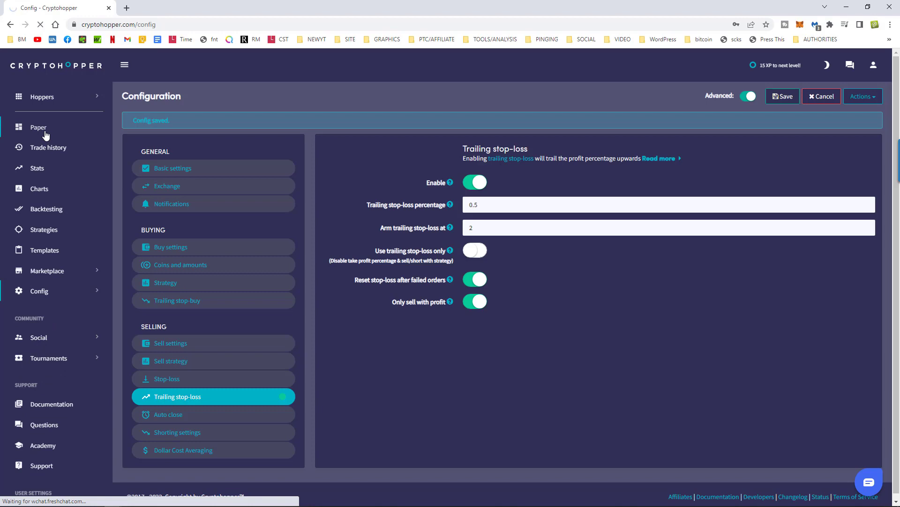
pyautogui.click(39, 127)
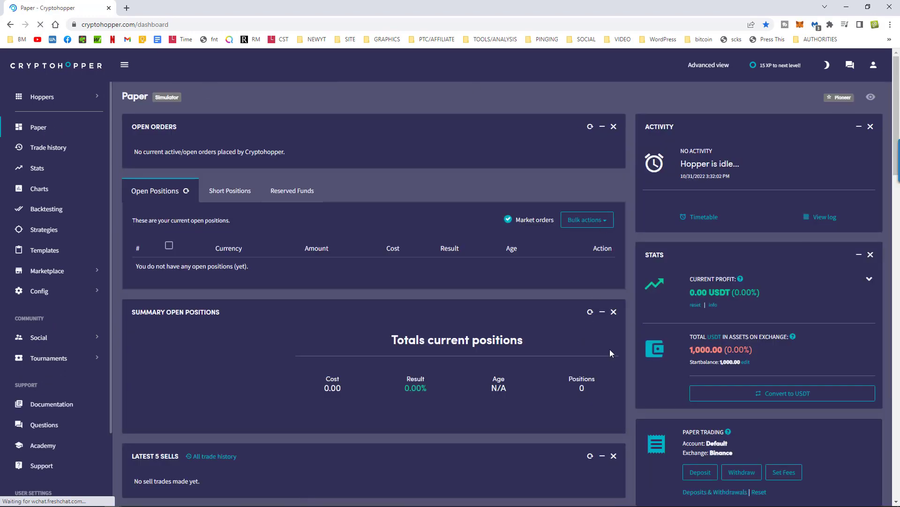
pyautogui.scroll(-3)
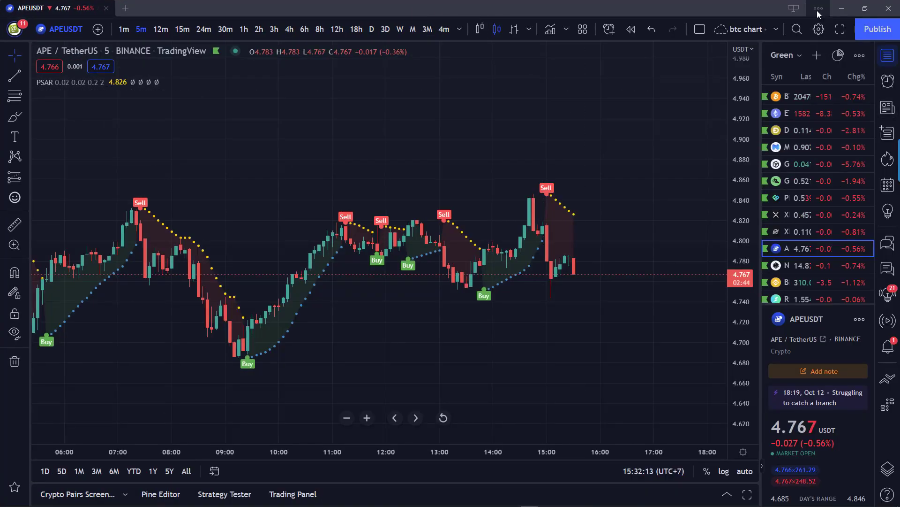
# Zoom out TradingView's interface via the main menu's Zoom option
pyautogui.click(818, 8)
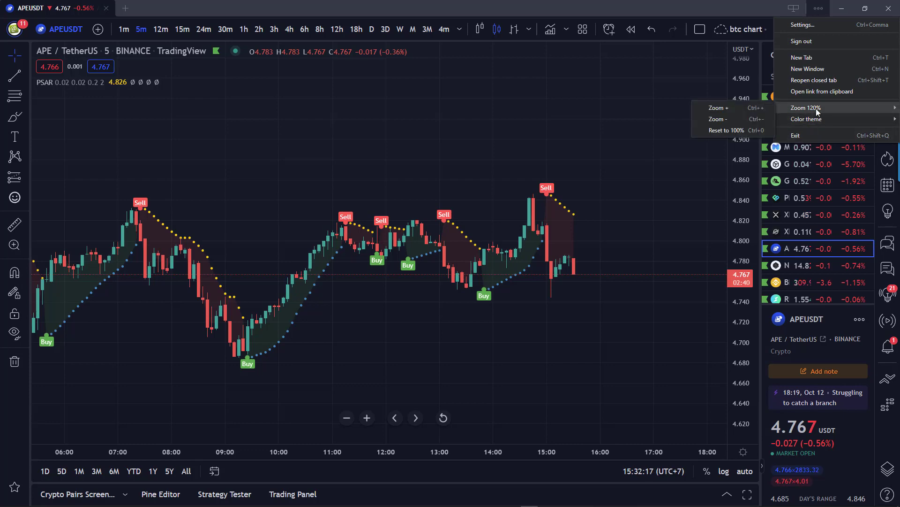
pyautogui.click(718, 130)
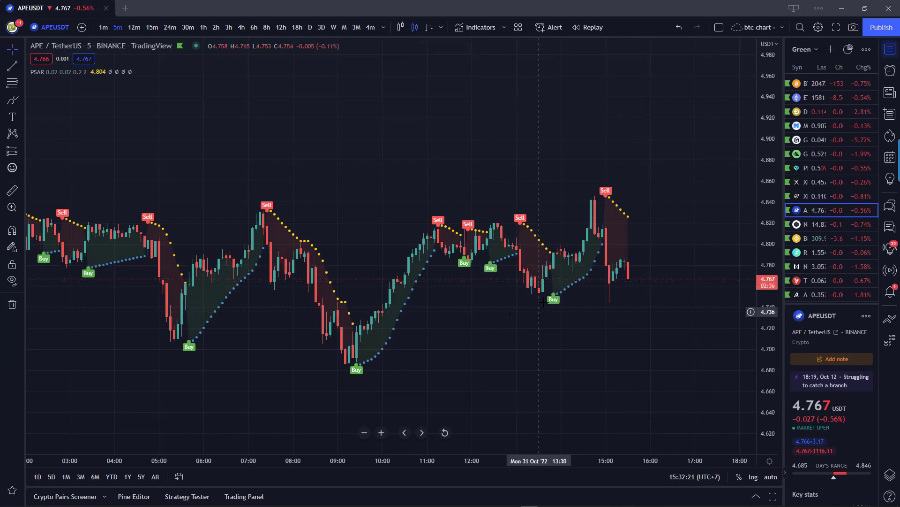
pyautogui.moveTo(553, 291)
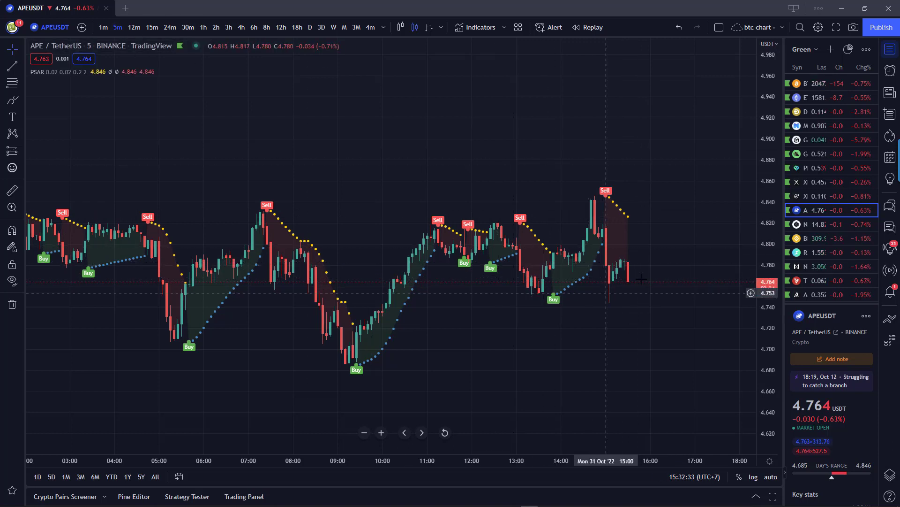
pyautogui.moveTo(543, 298)
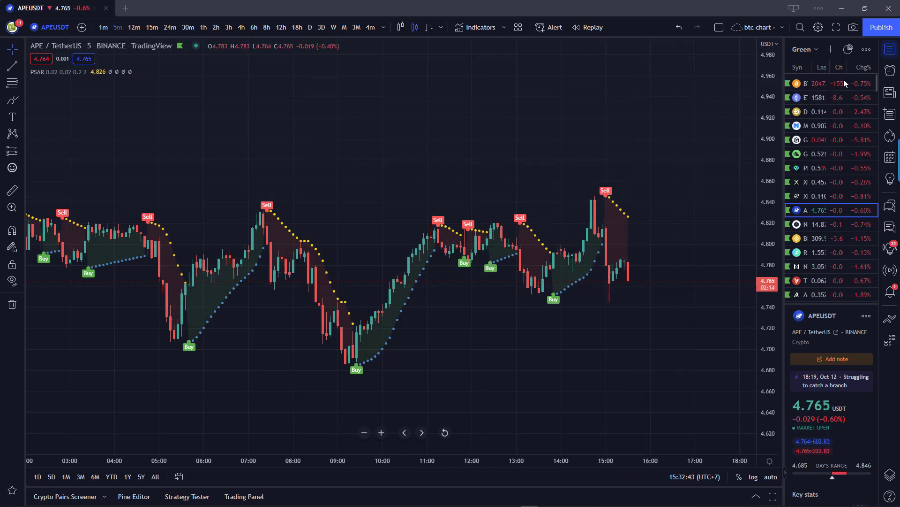
# Edit the APEUSDT 5m PSAR alert, set a hand-bell sound, and resave it
pyautogui.click(890, 69)
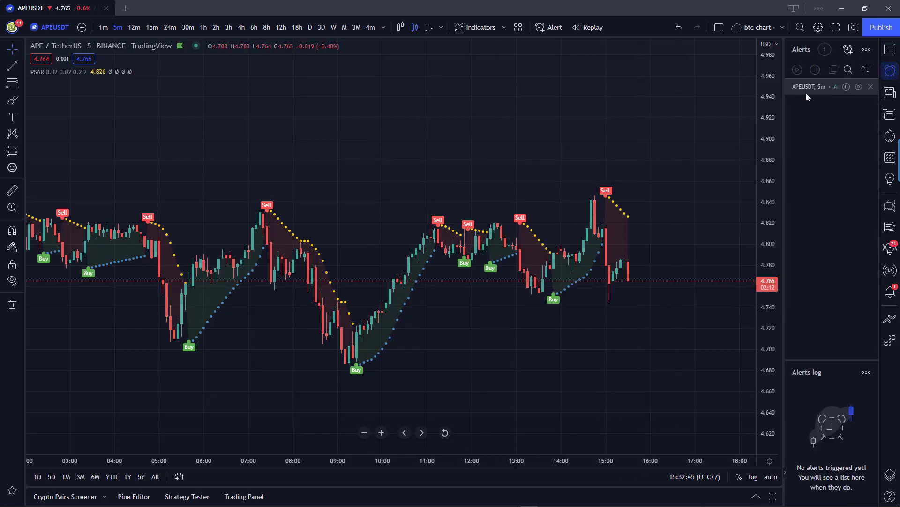
pyautogui.click(810, 87)
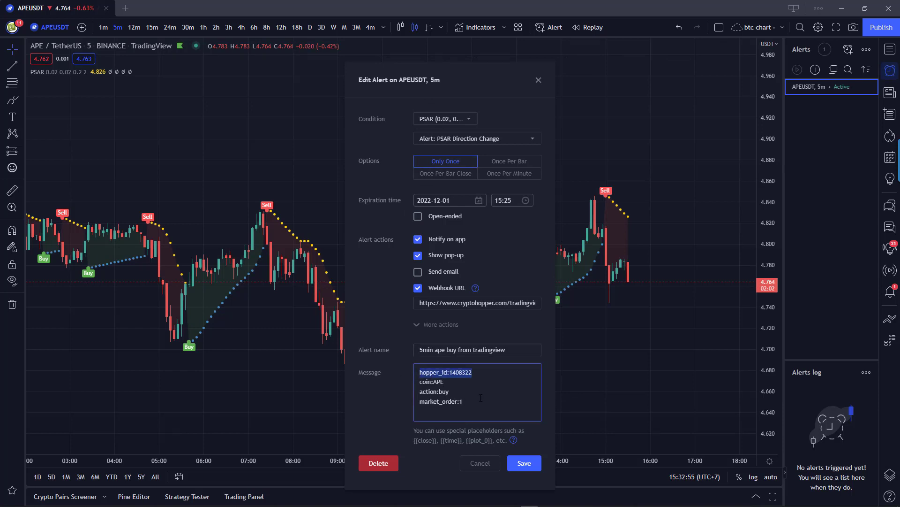
pyautogui.click(440, 324)
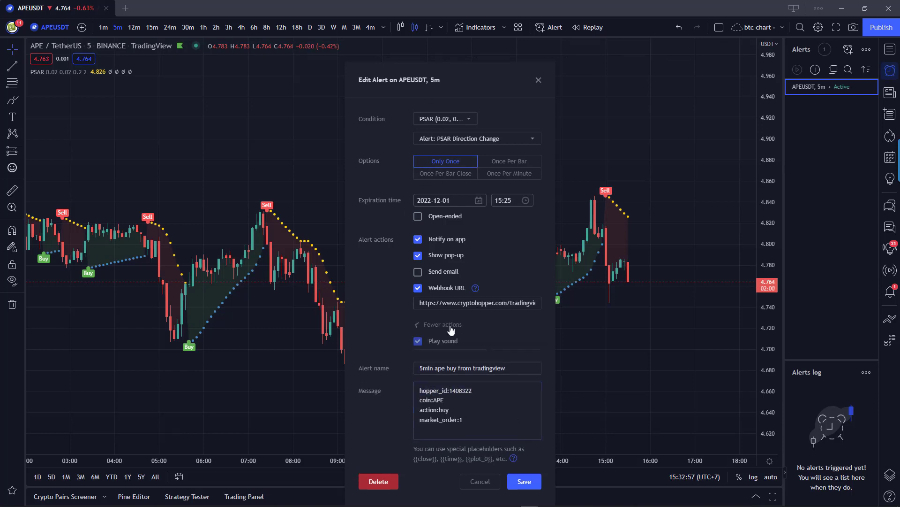
pyautogui.click(515, 317)
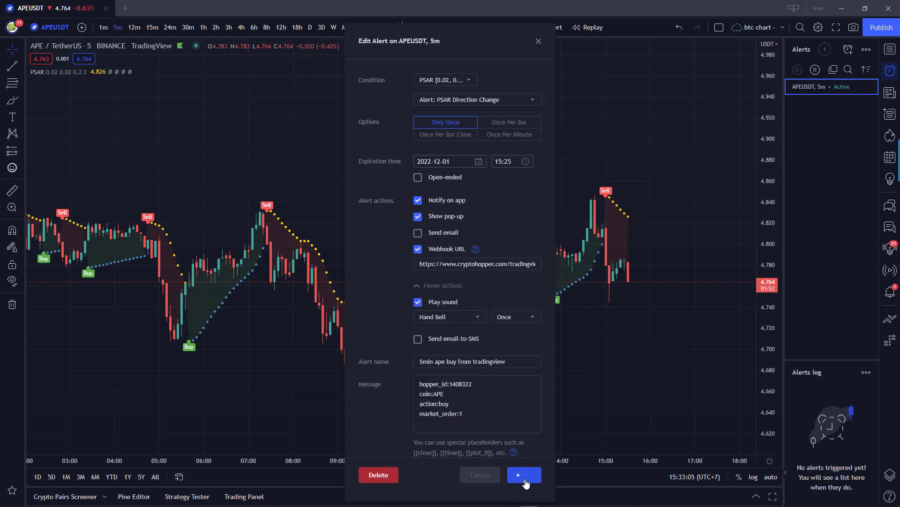
pyautogui.click(524, 474)
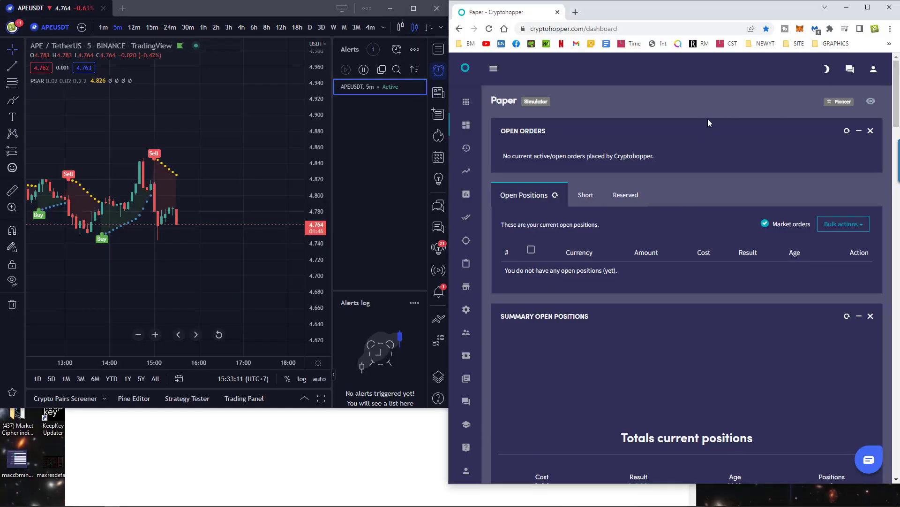
pyautogui.moveTo(271, 117)
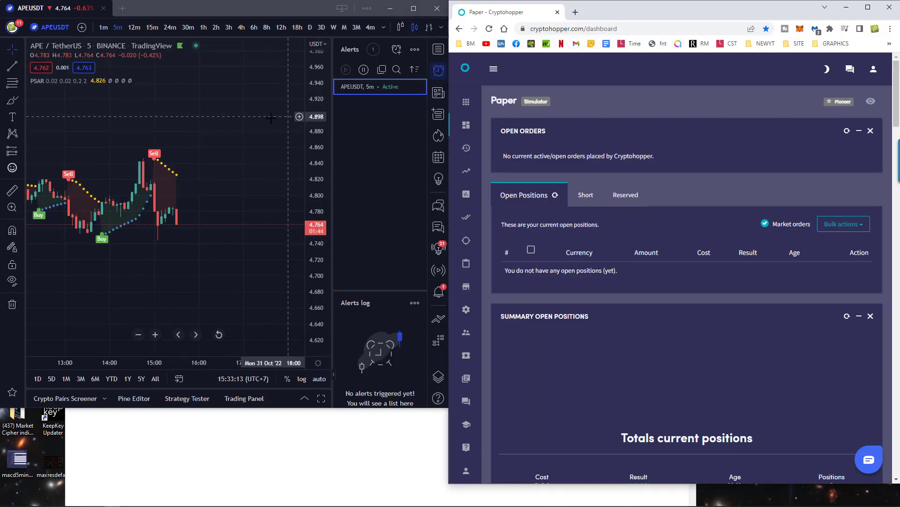